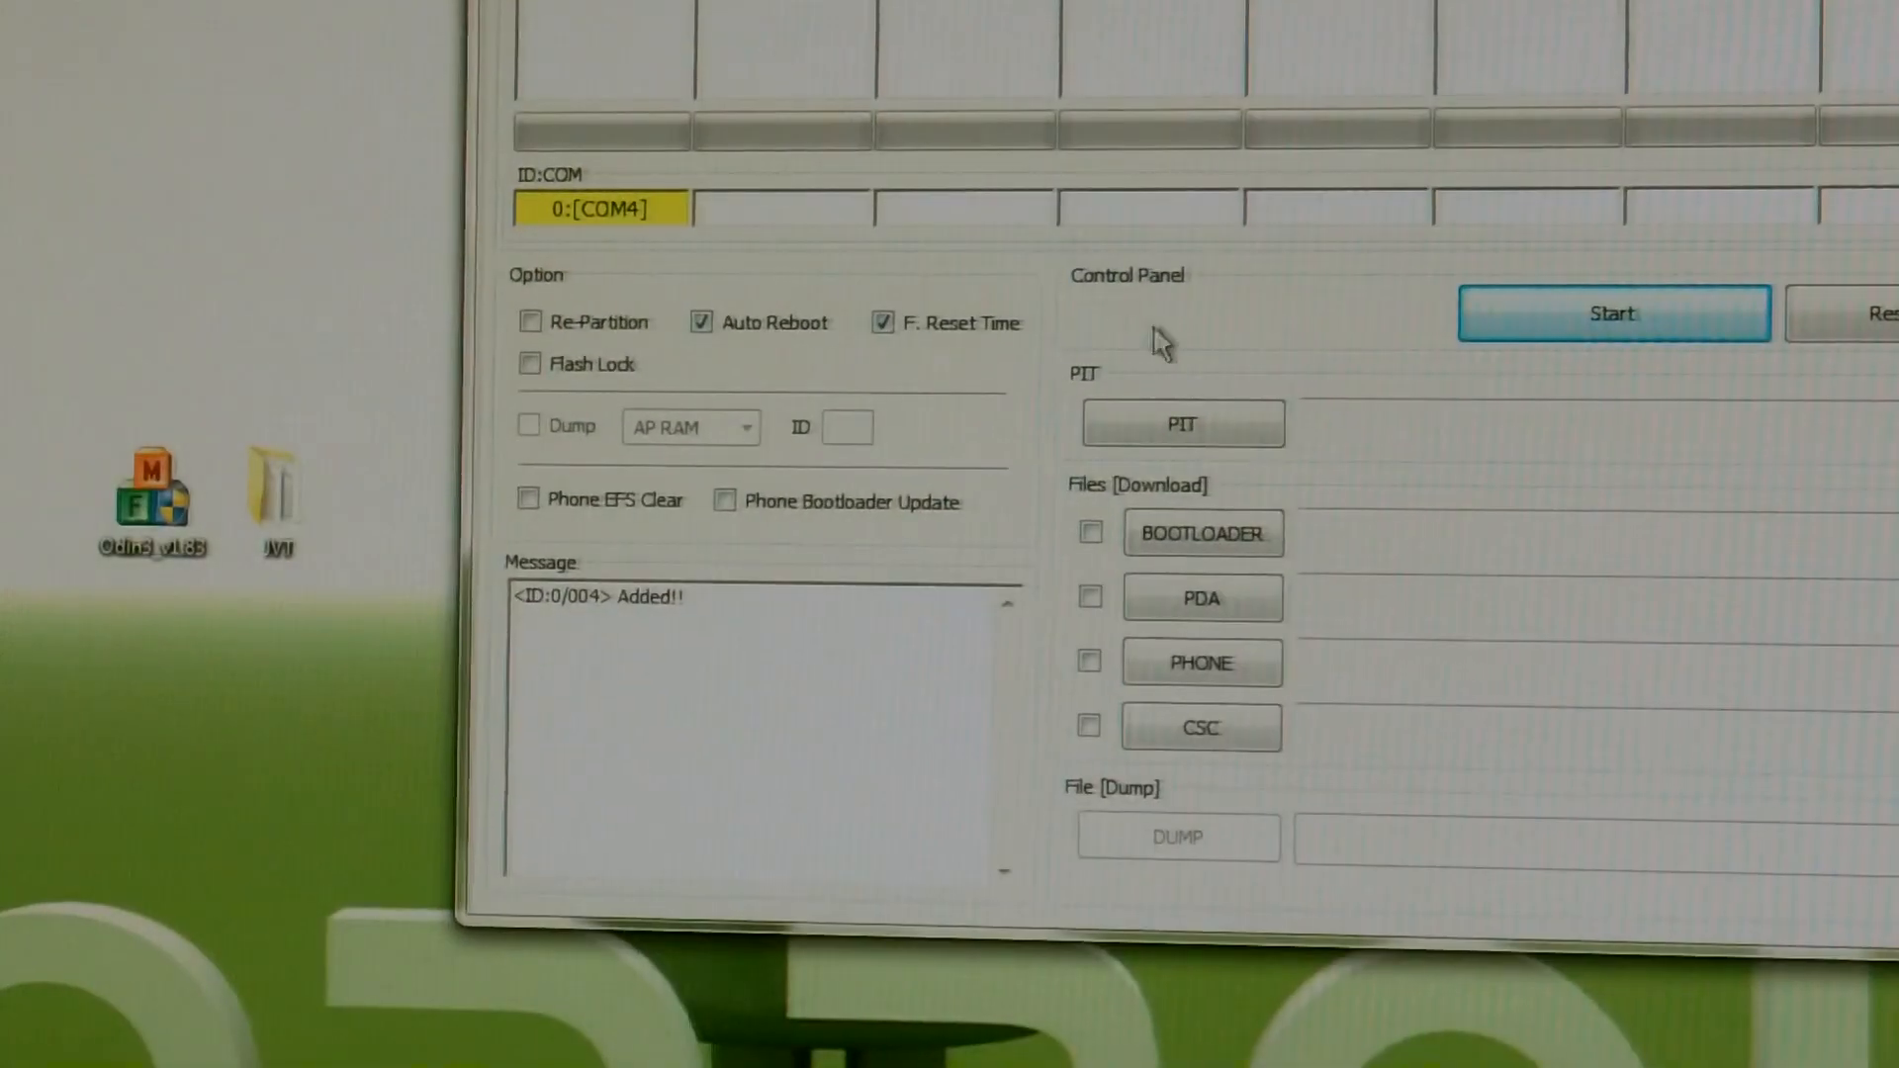
- Load s1_odin_20100512.pit from Desktop > JVT as the PIT partition file
click(1183, 423)
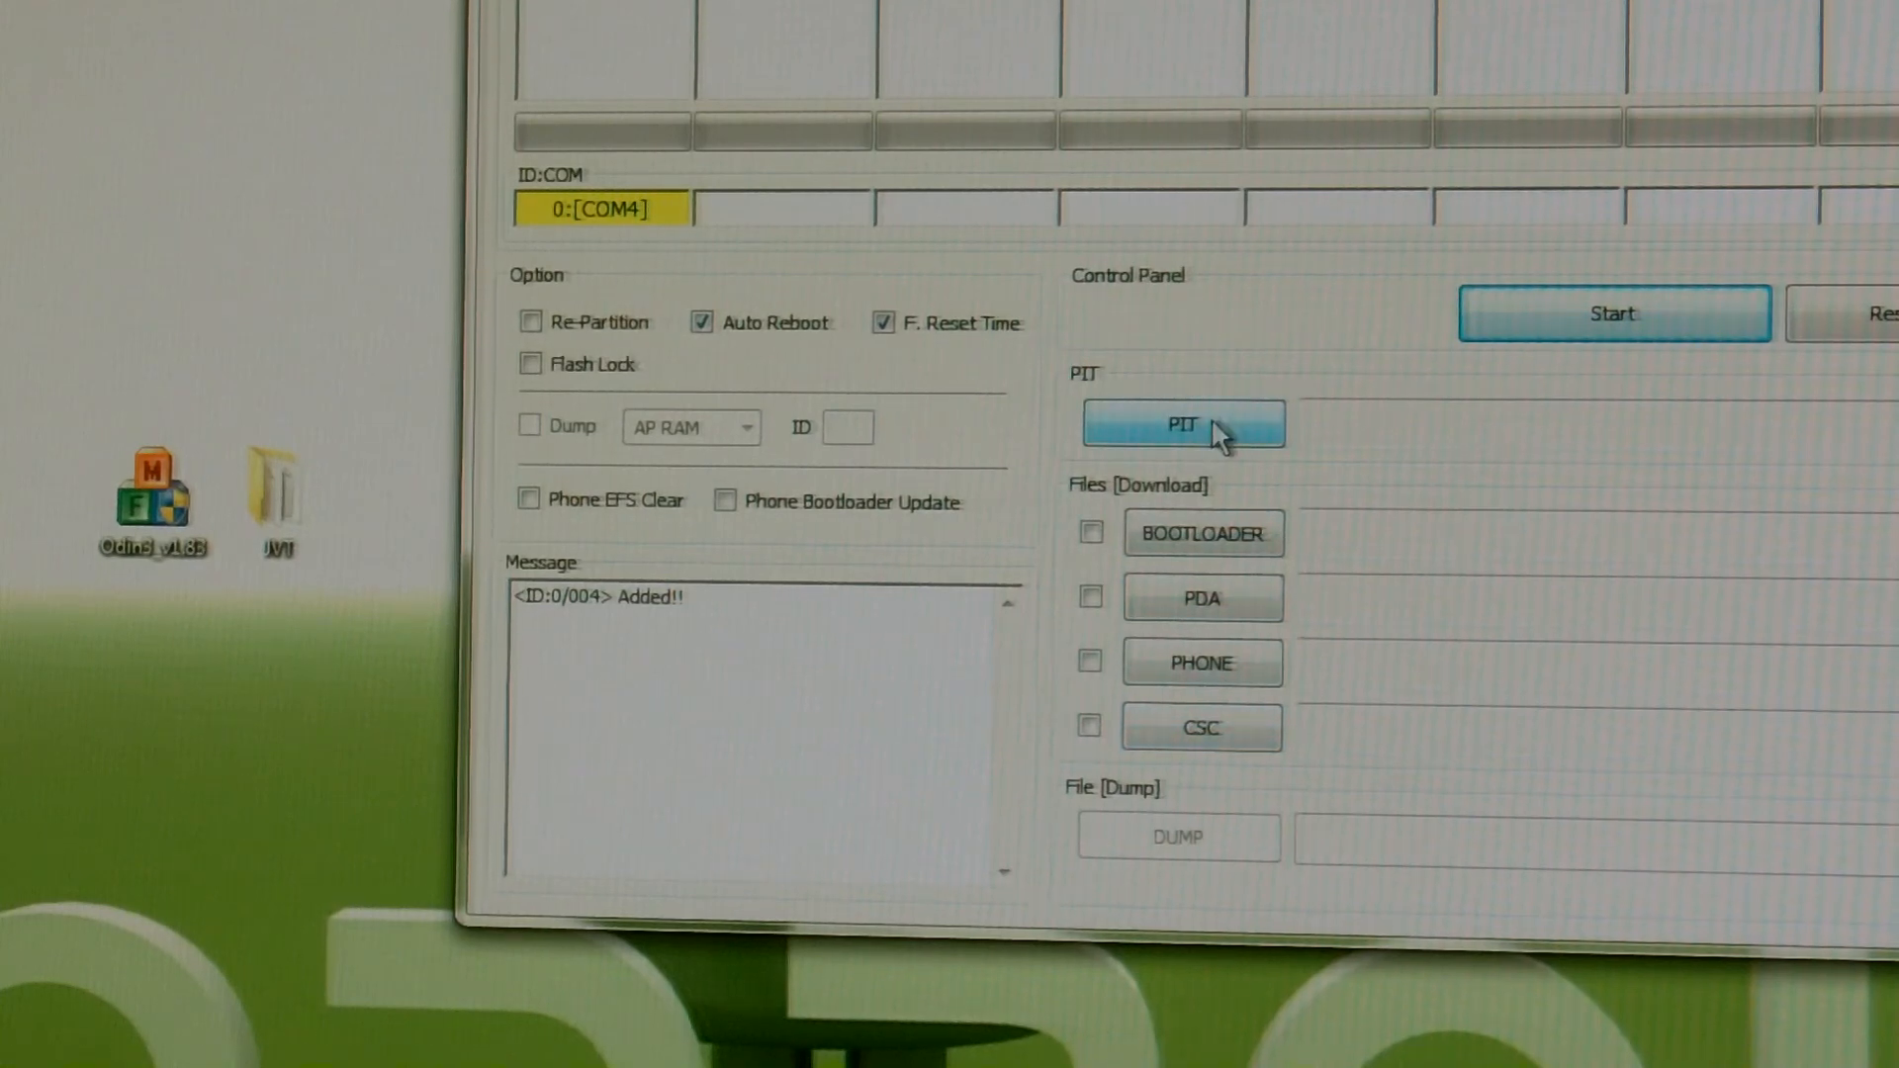
click(1181, 423)
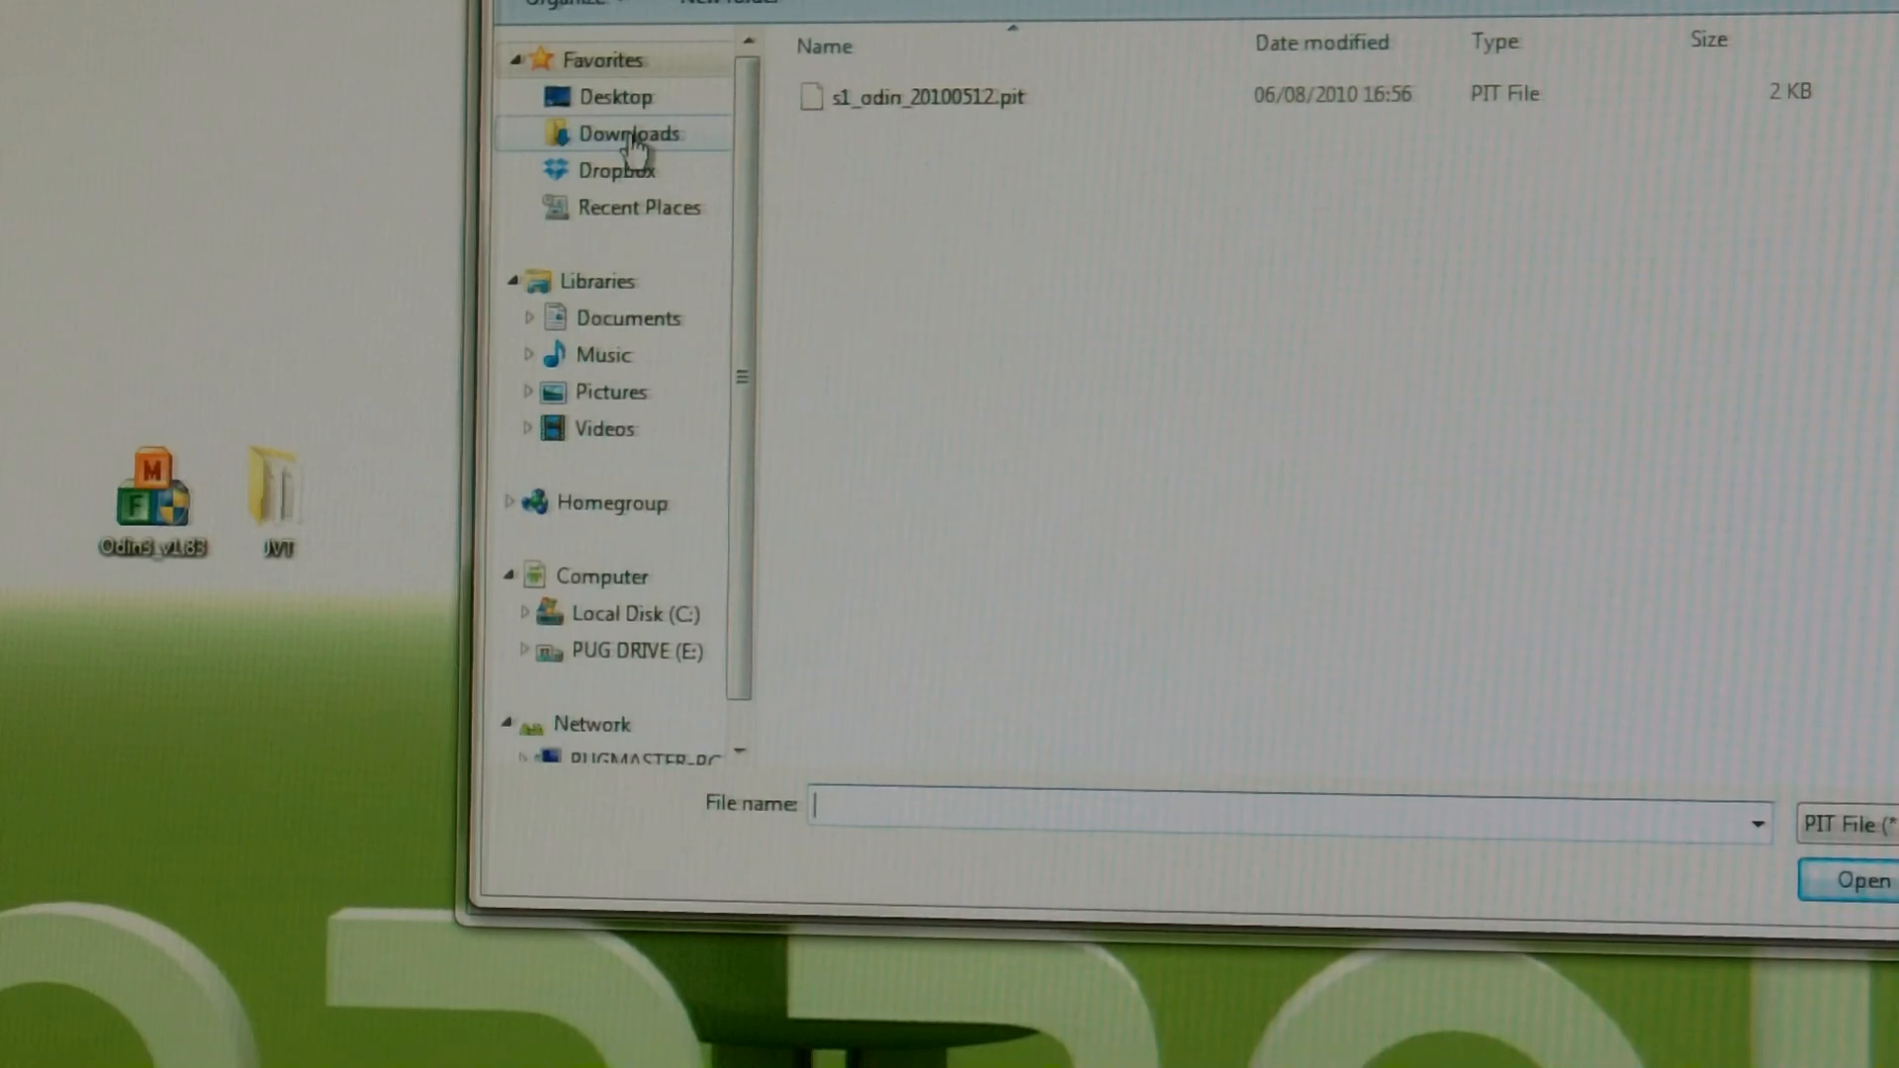
click(627, 132)
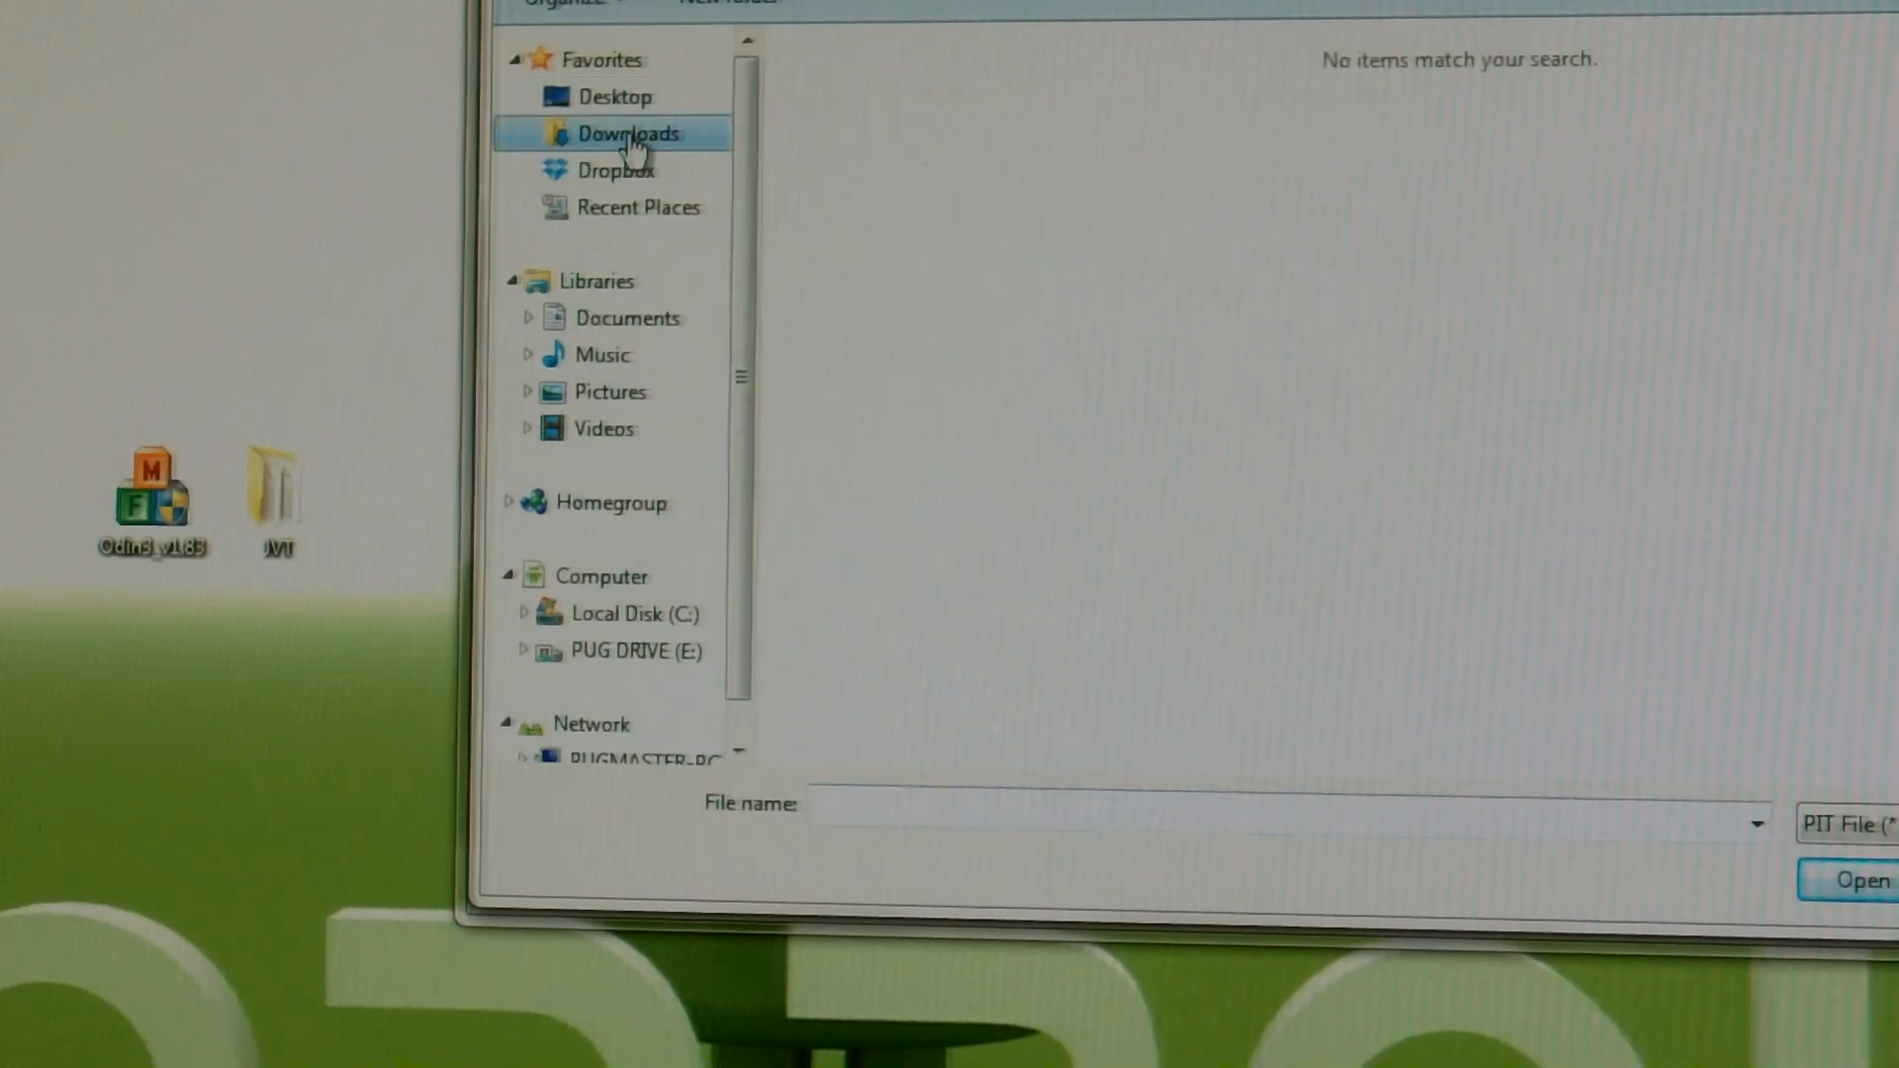
click(617, 97)
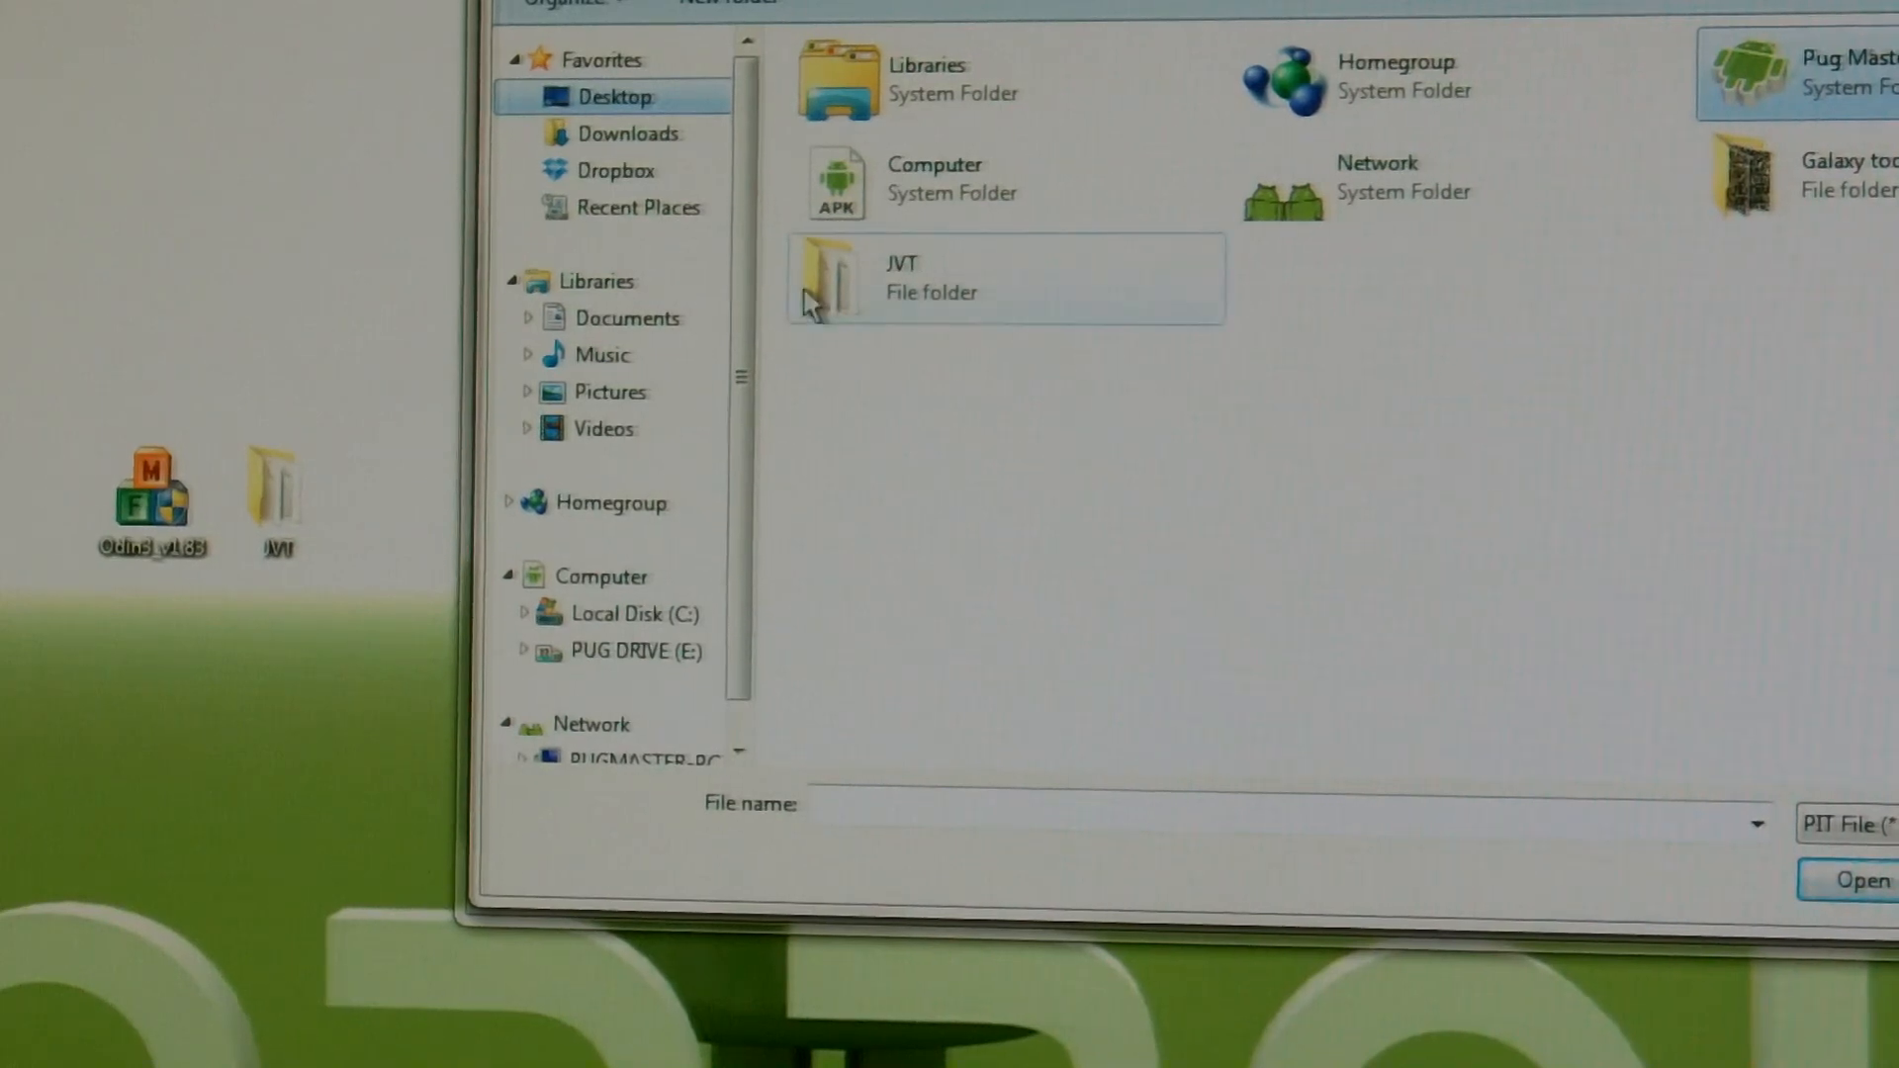
mouse_move(919, 321)
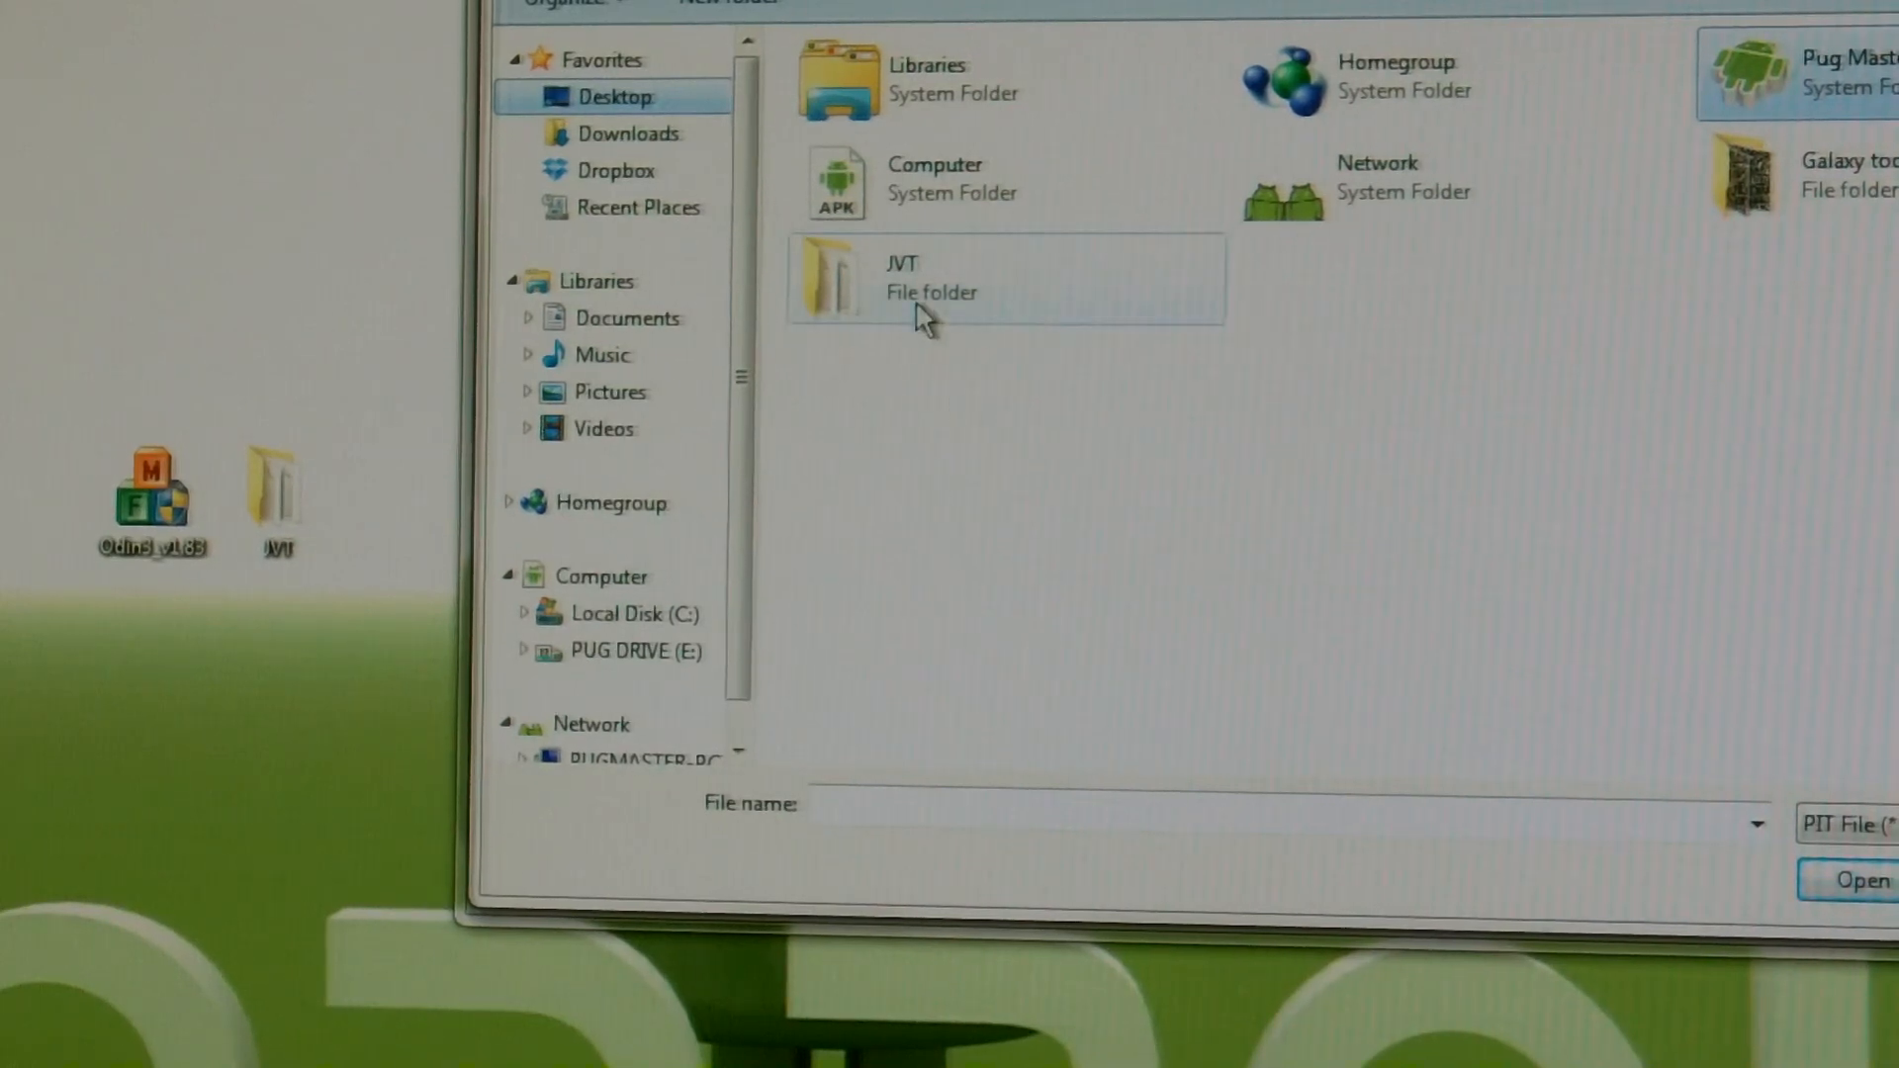
mouse_move(902, 291)
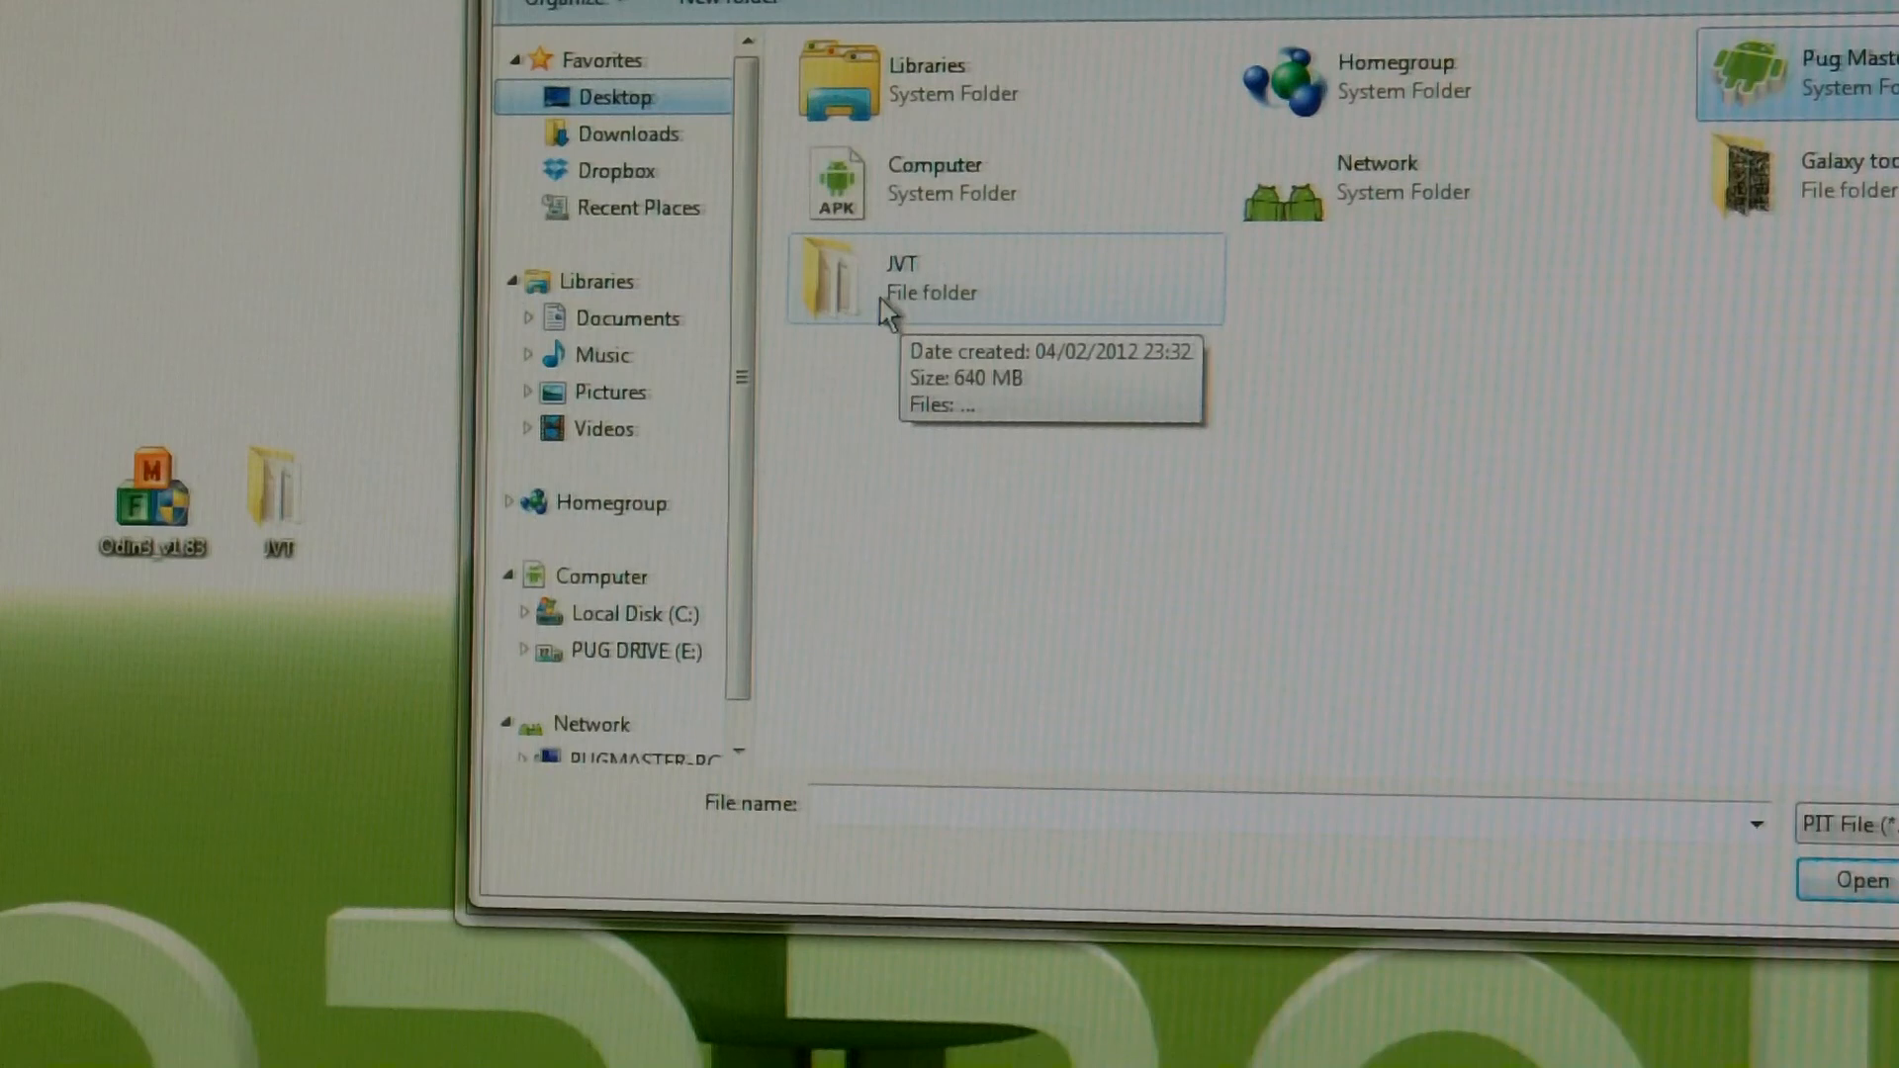
double_click(902, 277)
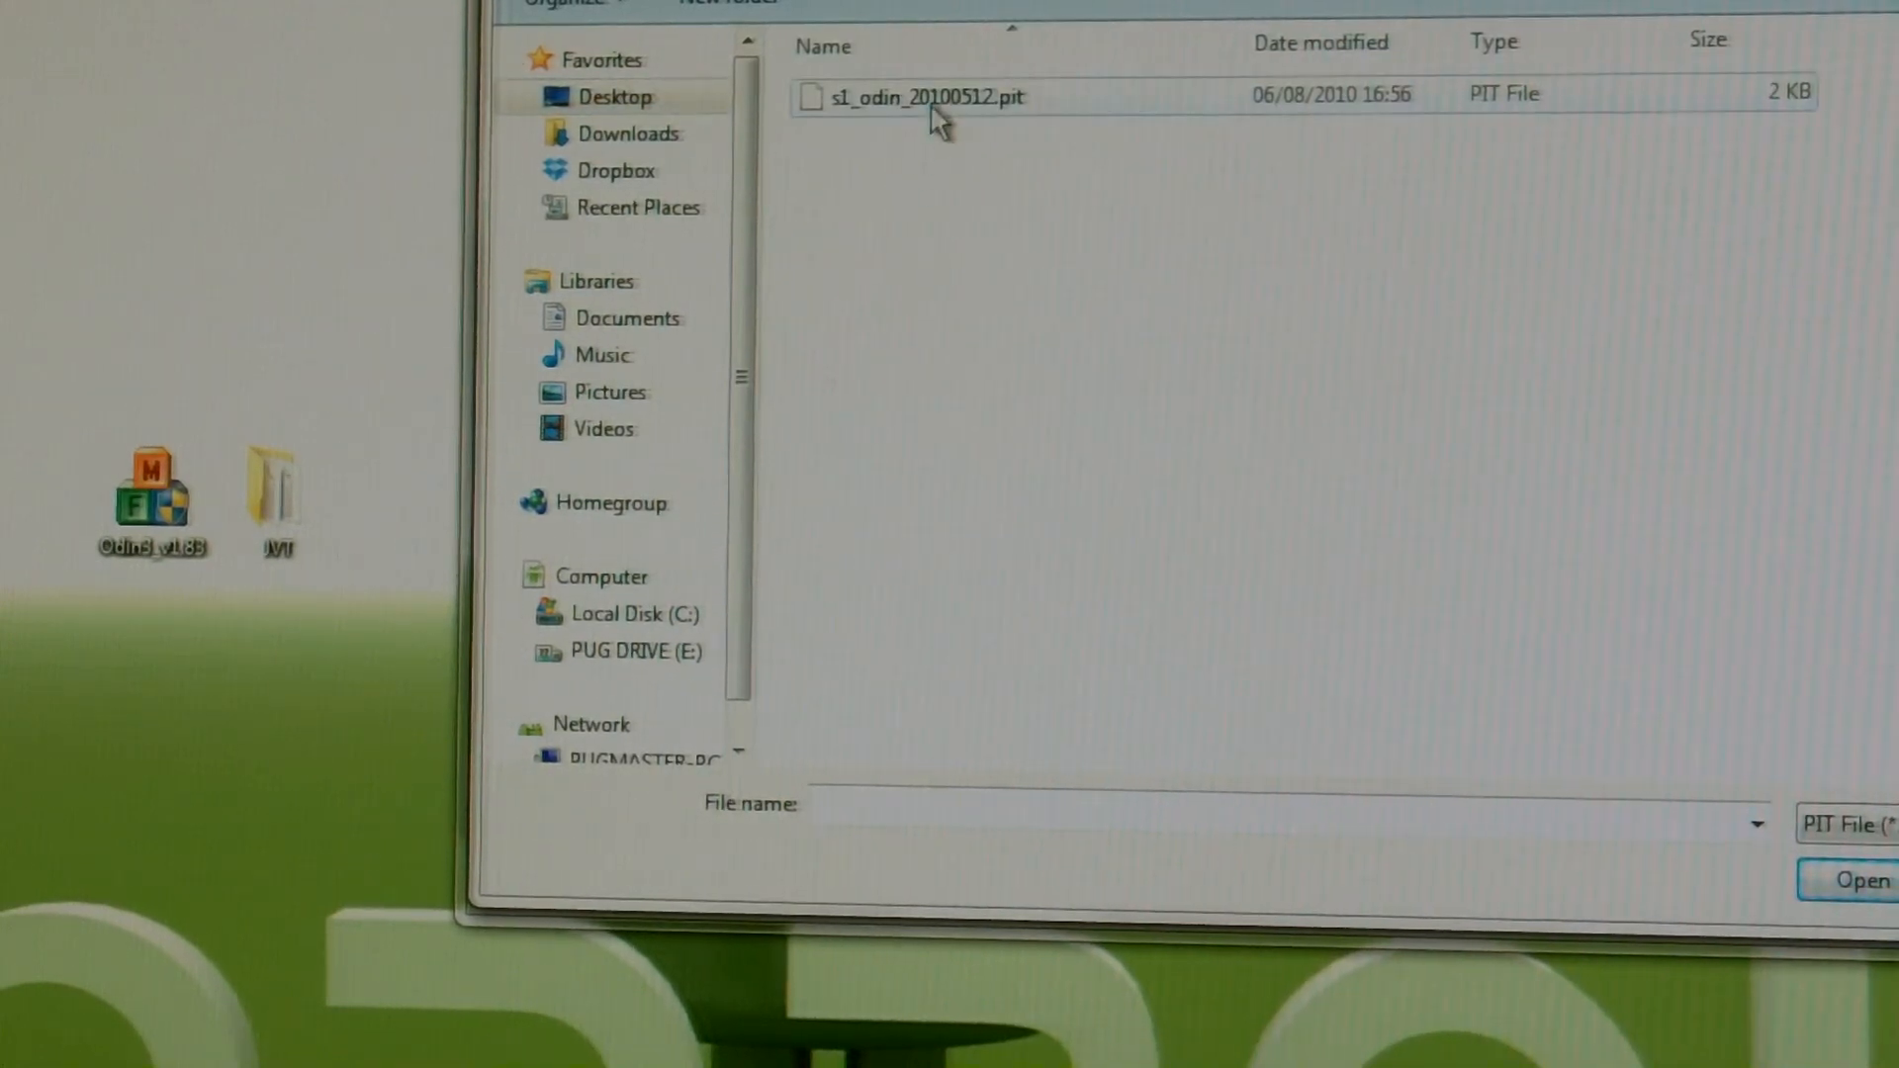
click(920, 97)
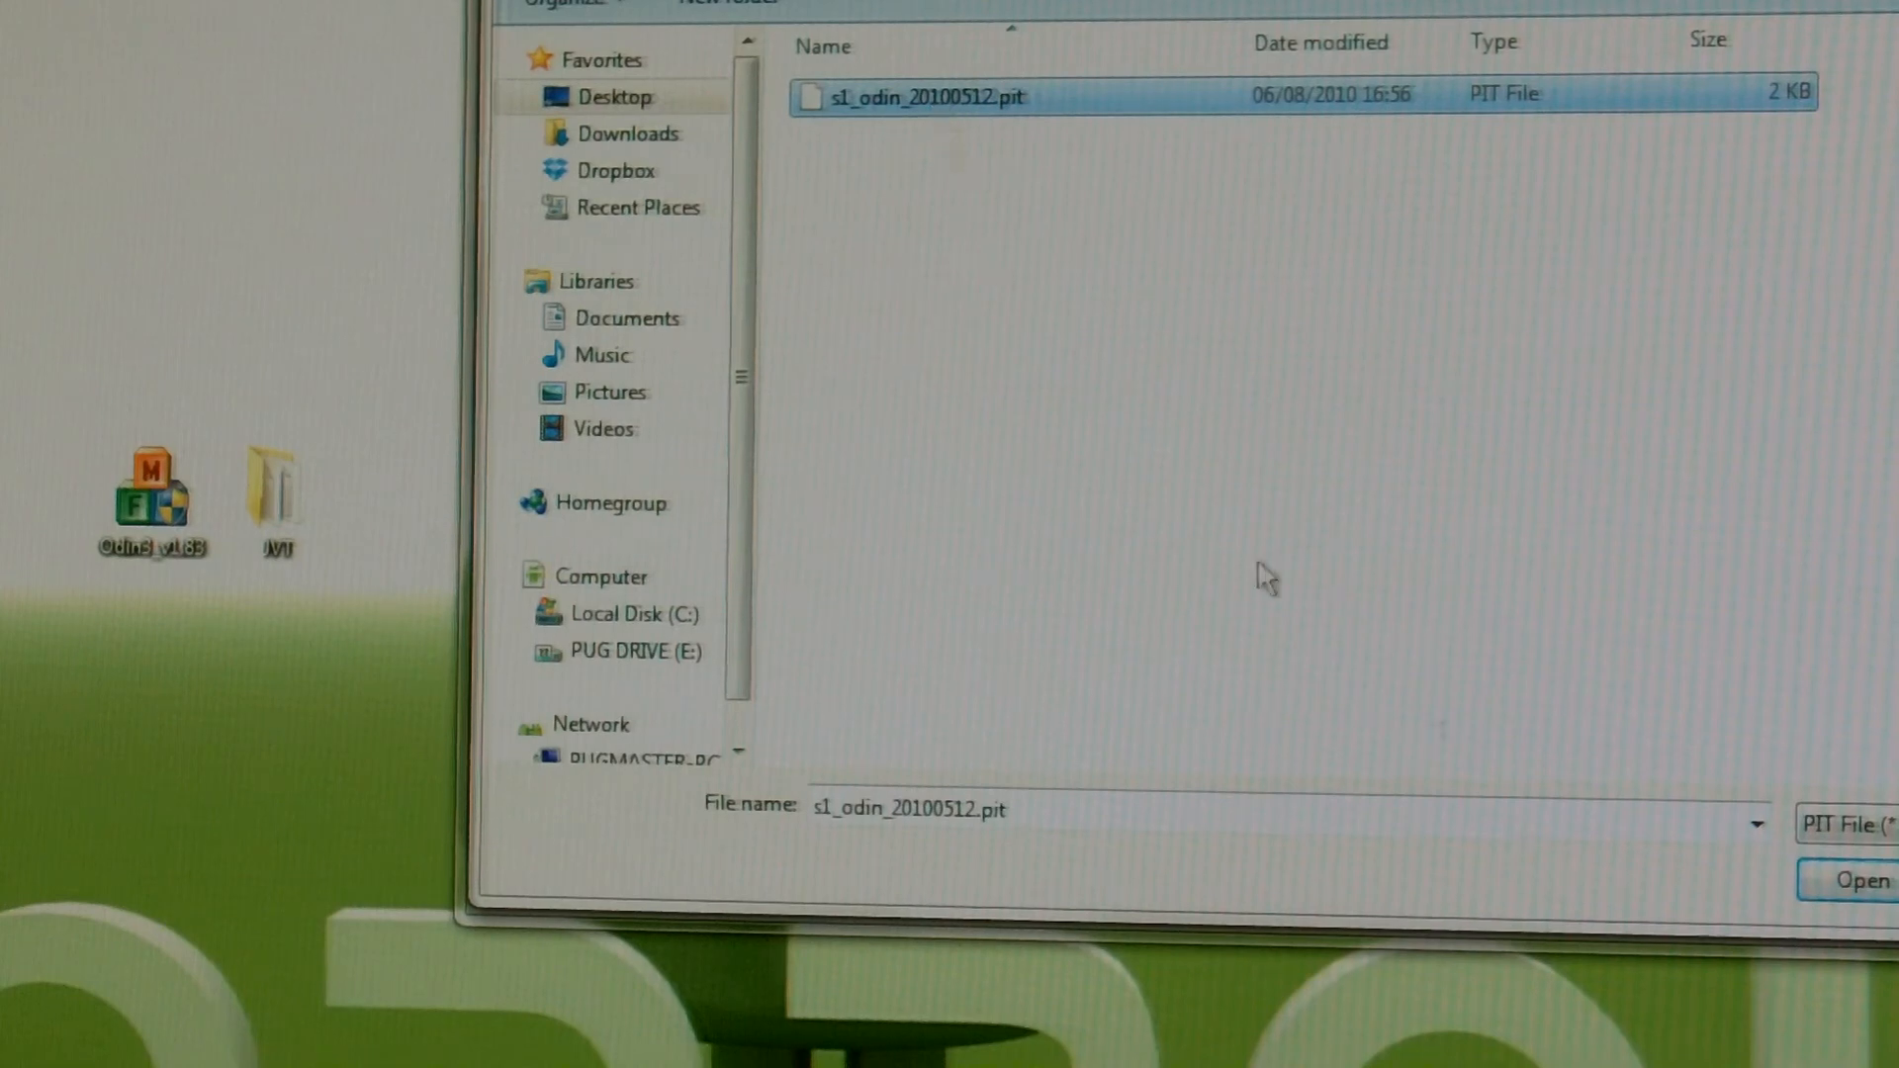
mouse_move(1777, 896)
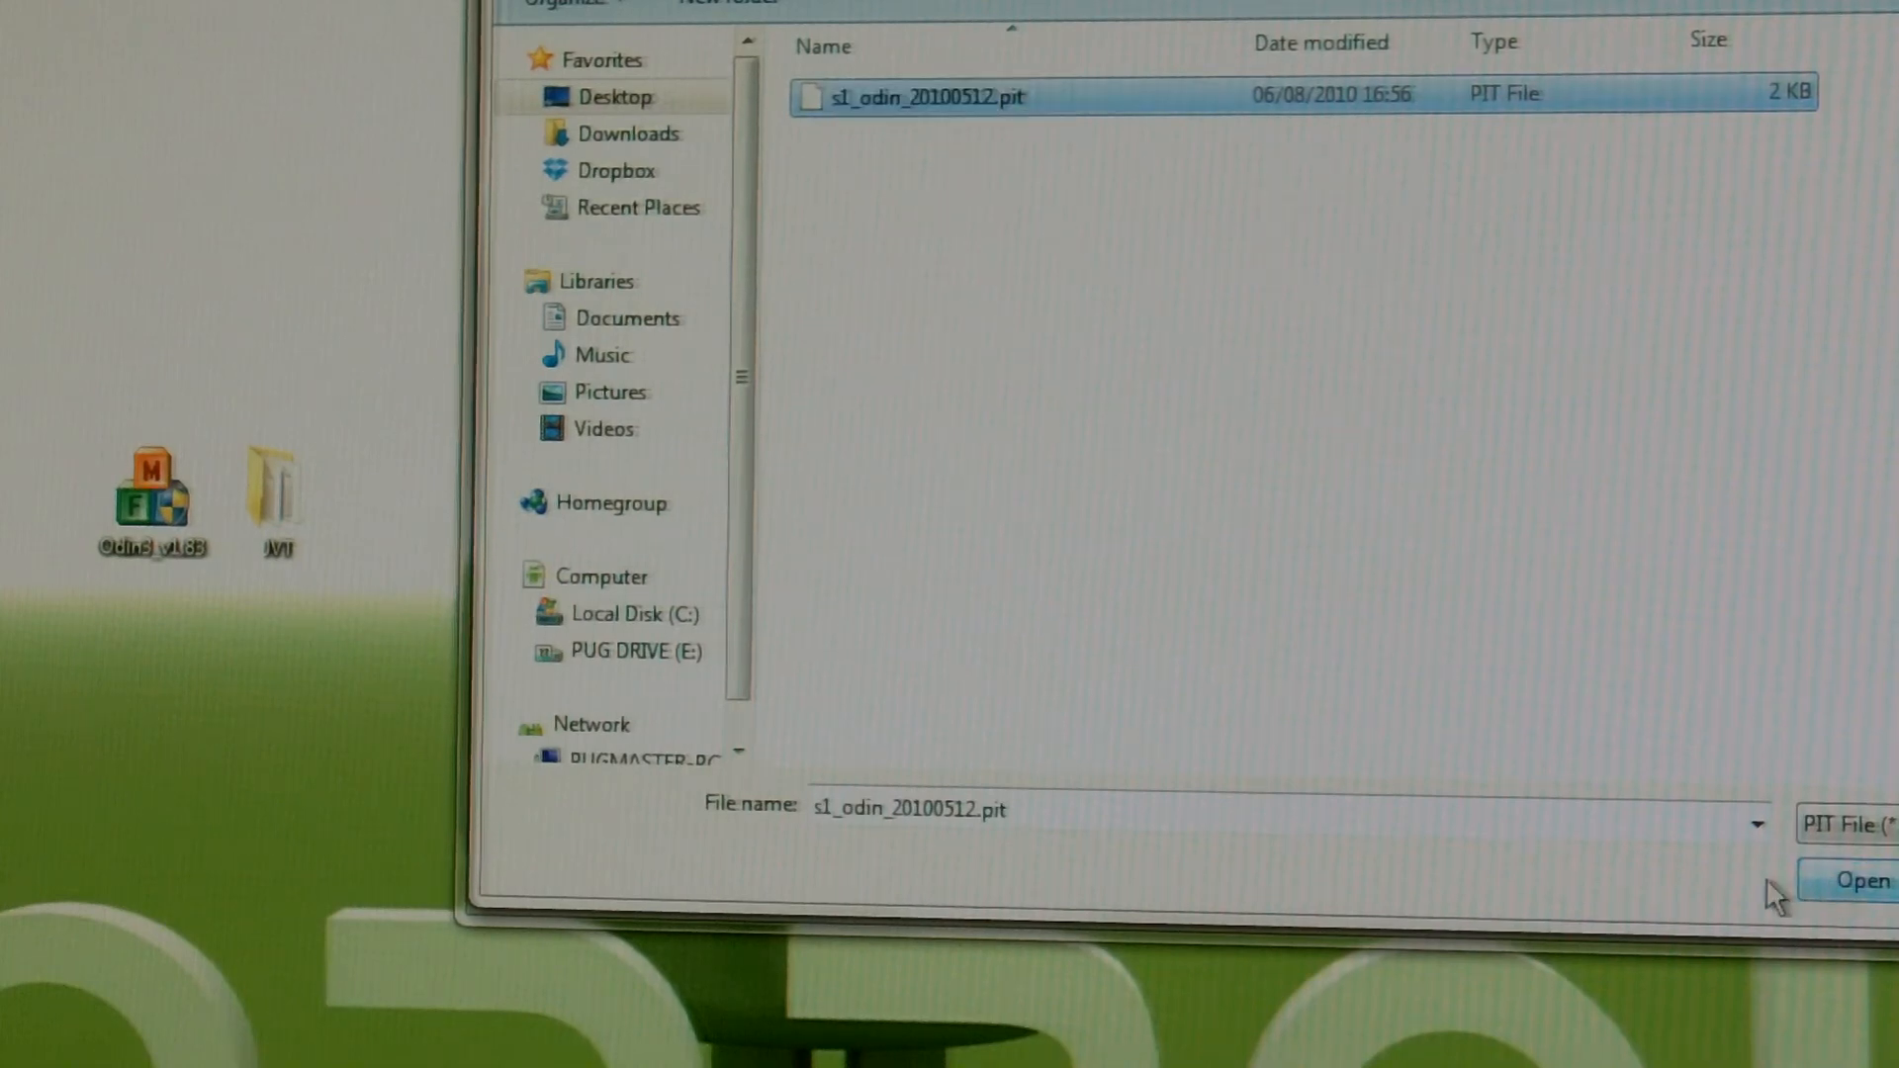
click(1850, 878)
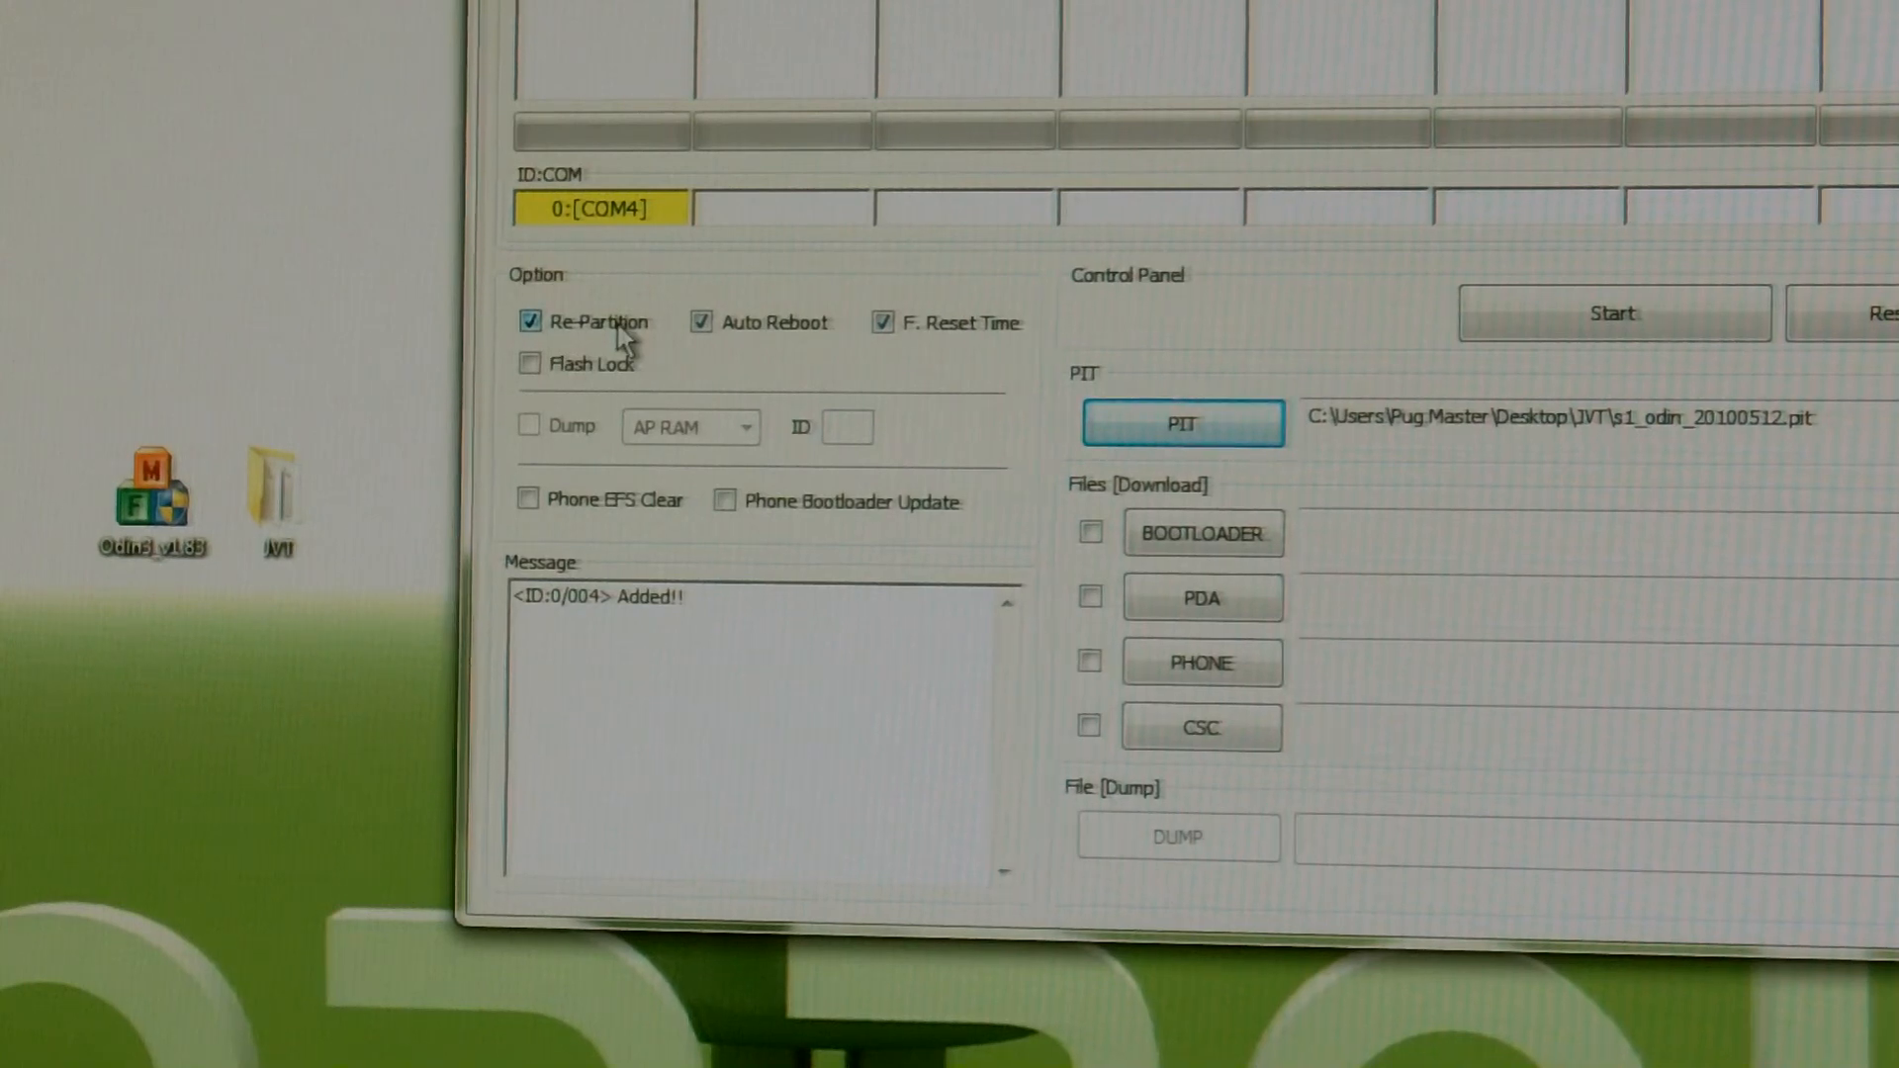
mouse_move(872, 132)
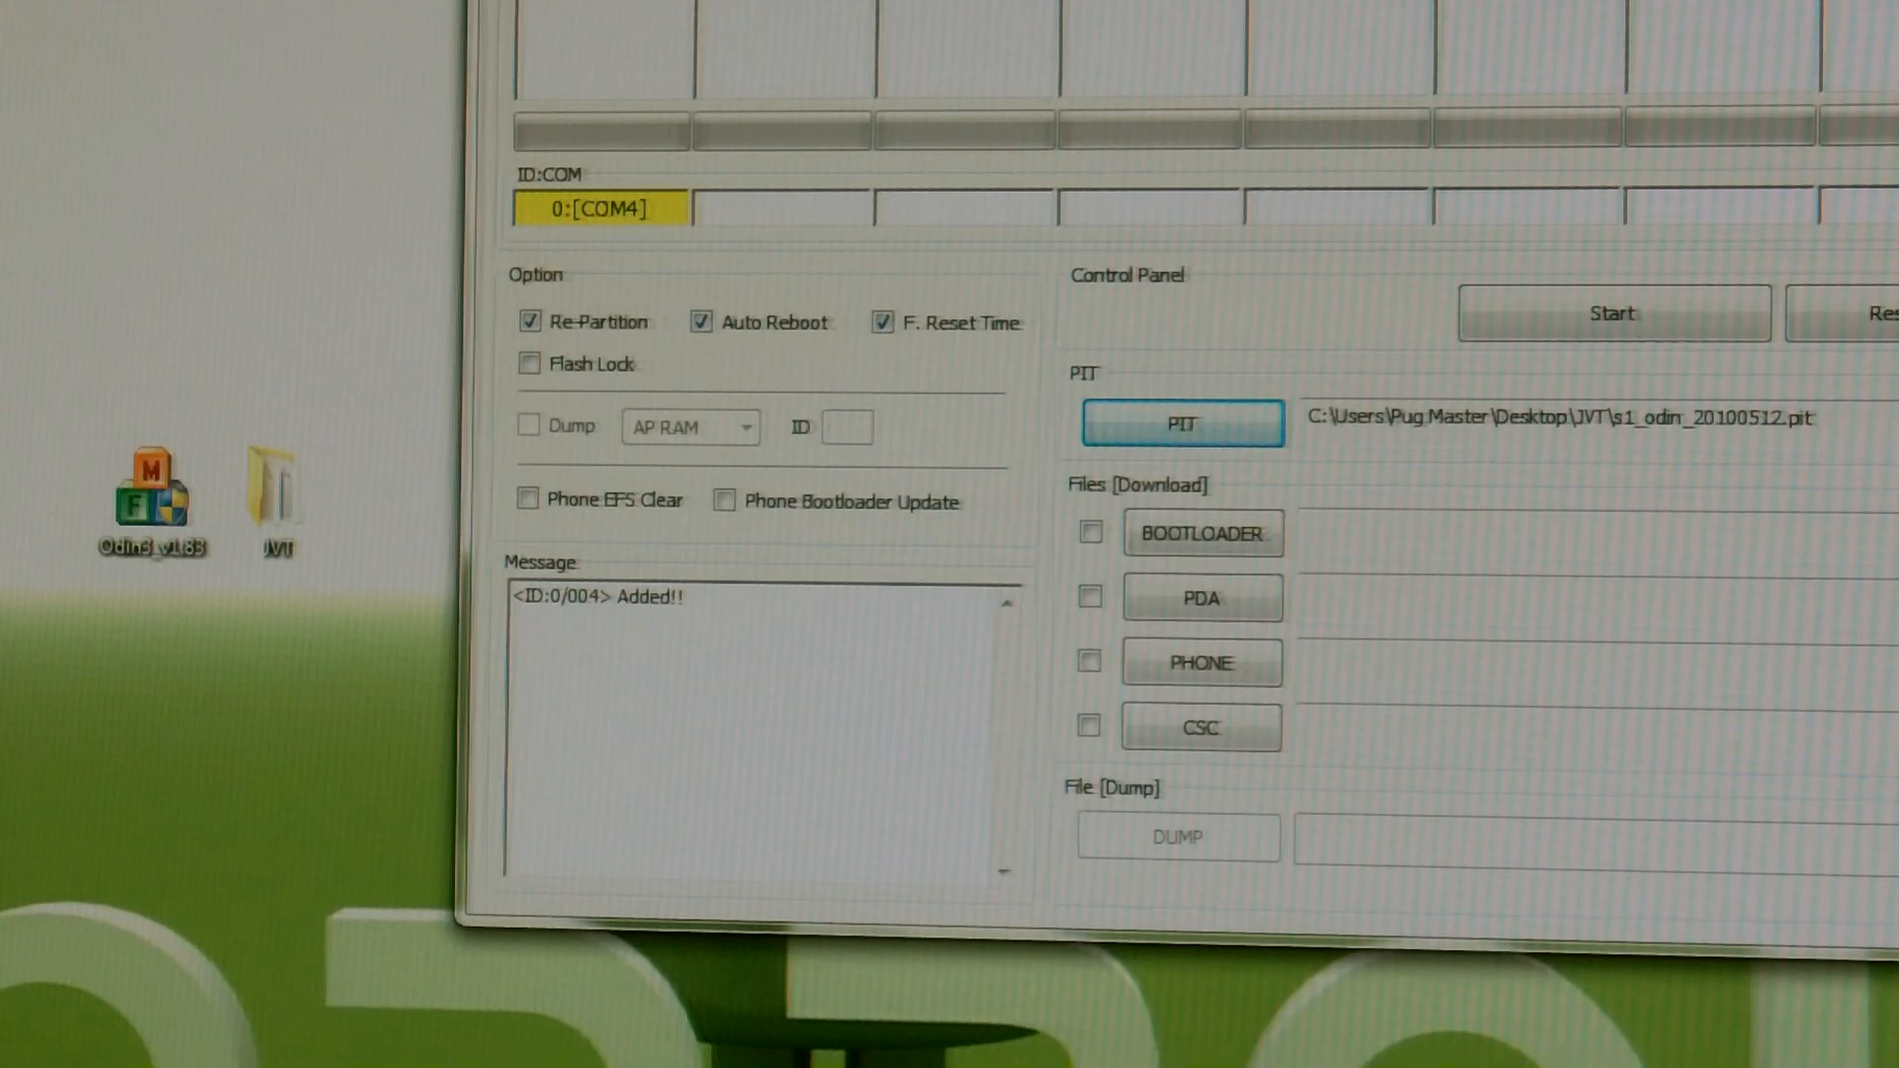
mouse_move(867, 382)
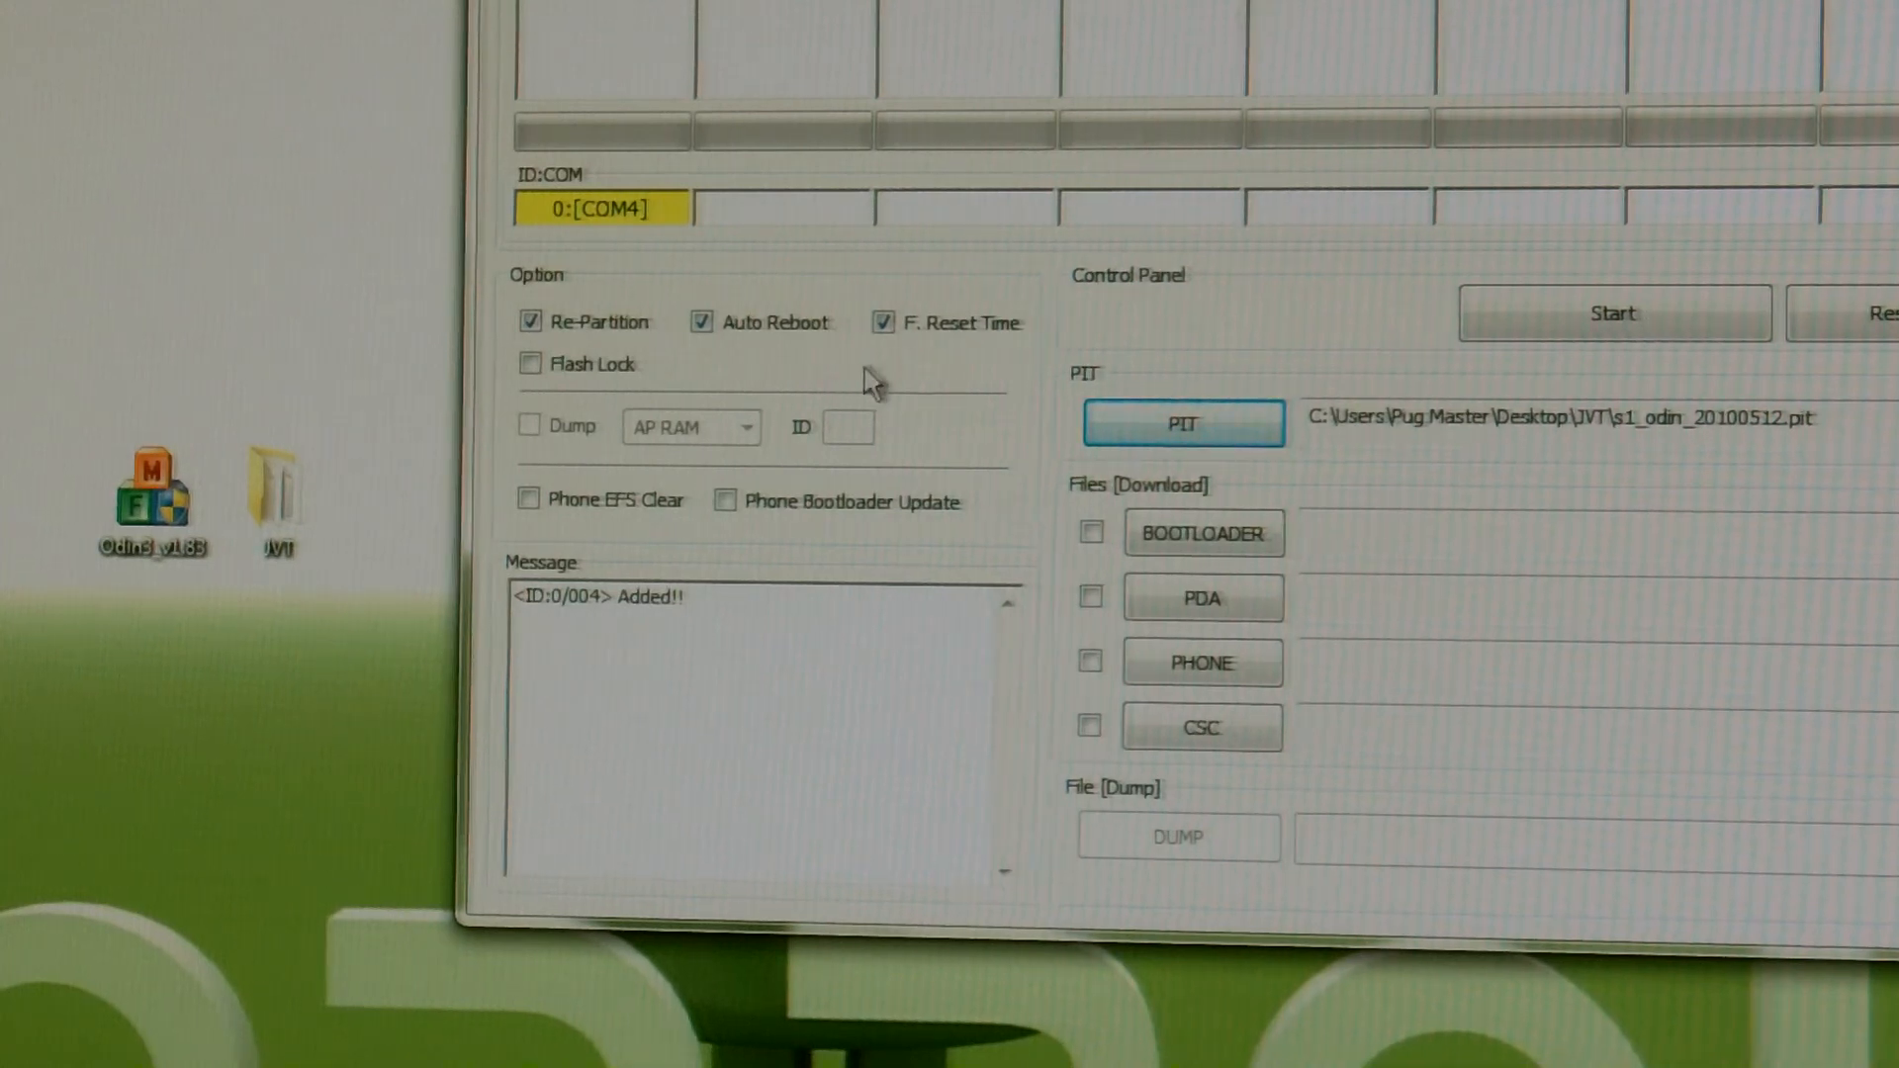
mouse_move(736, 367)
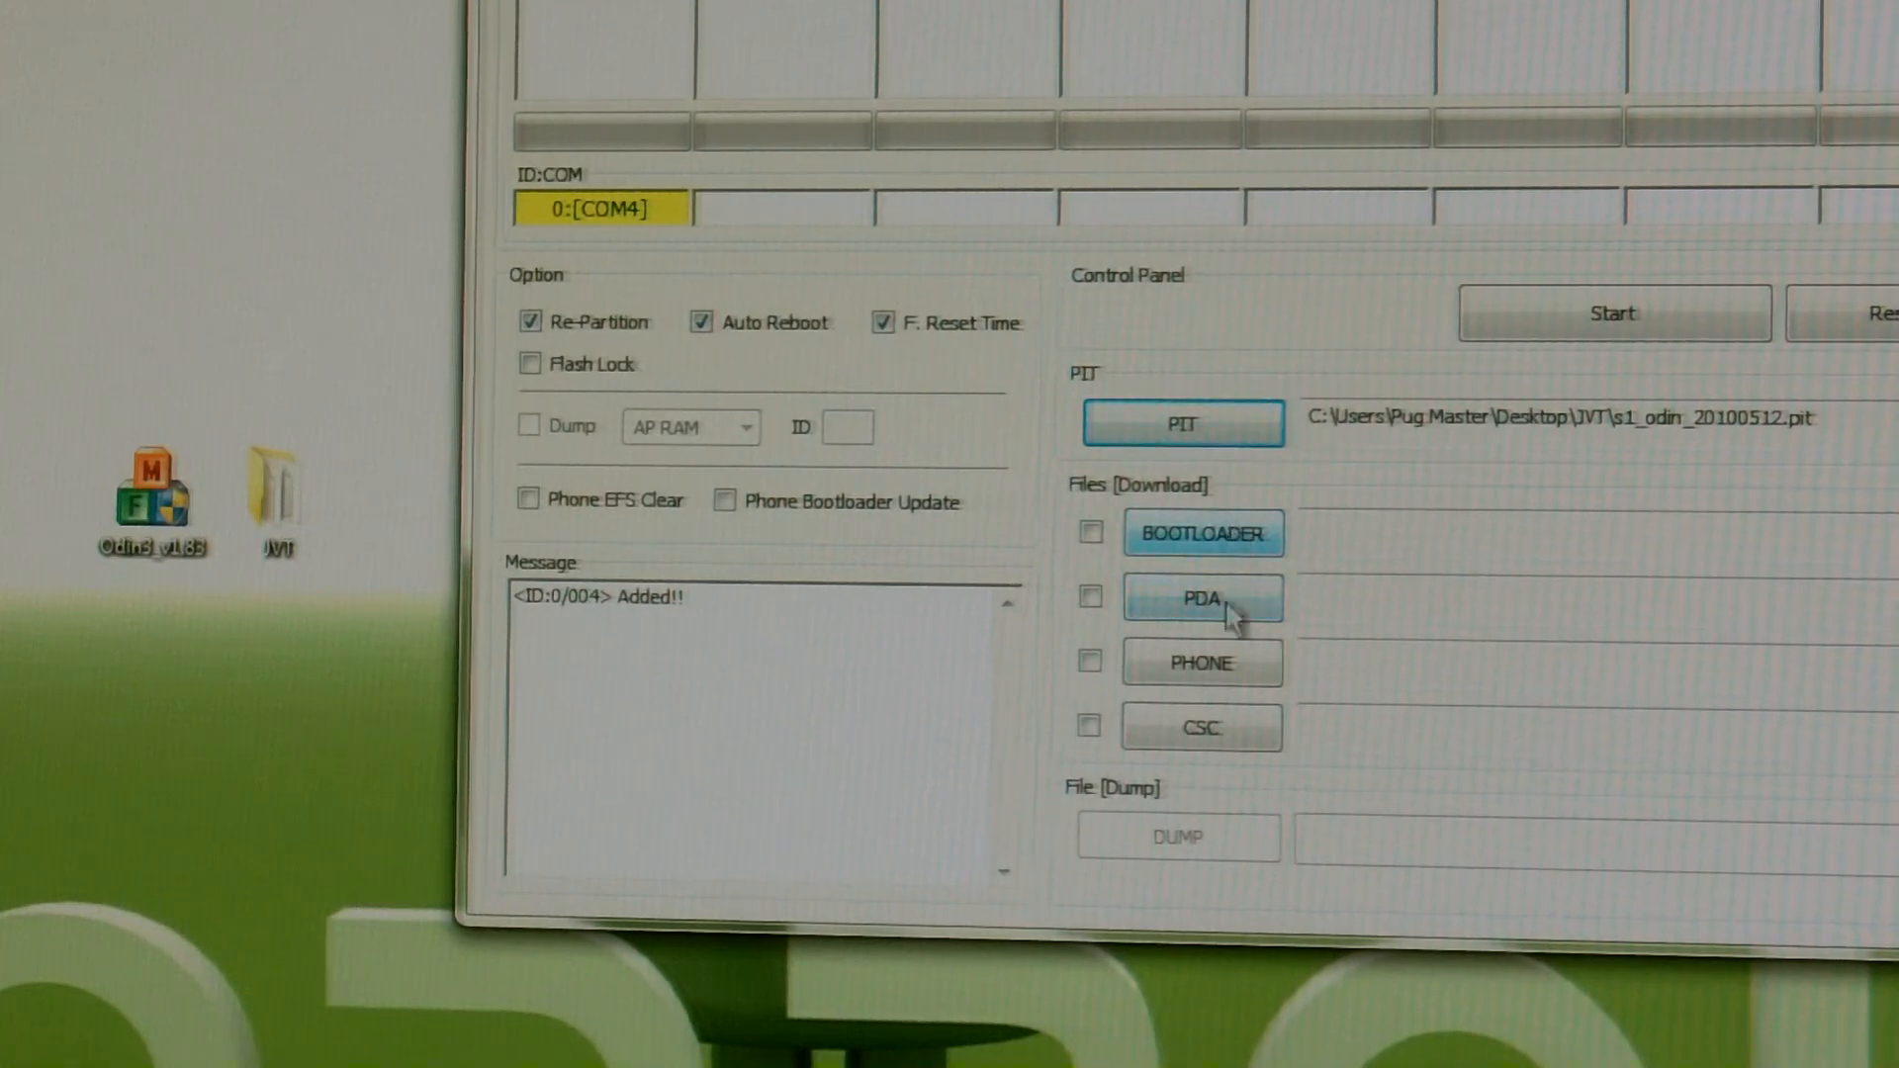
- Load the CODE_I9000XXJVT .tar.md5 firmware file into the PDA slot
click(1201, 598)
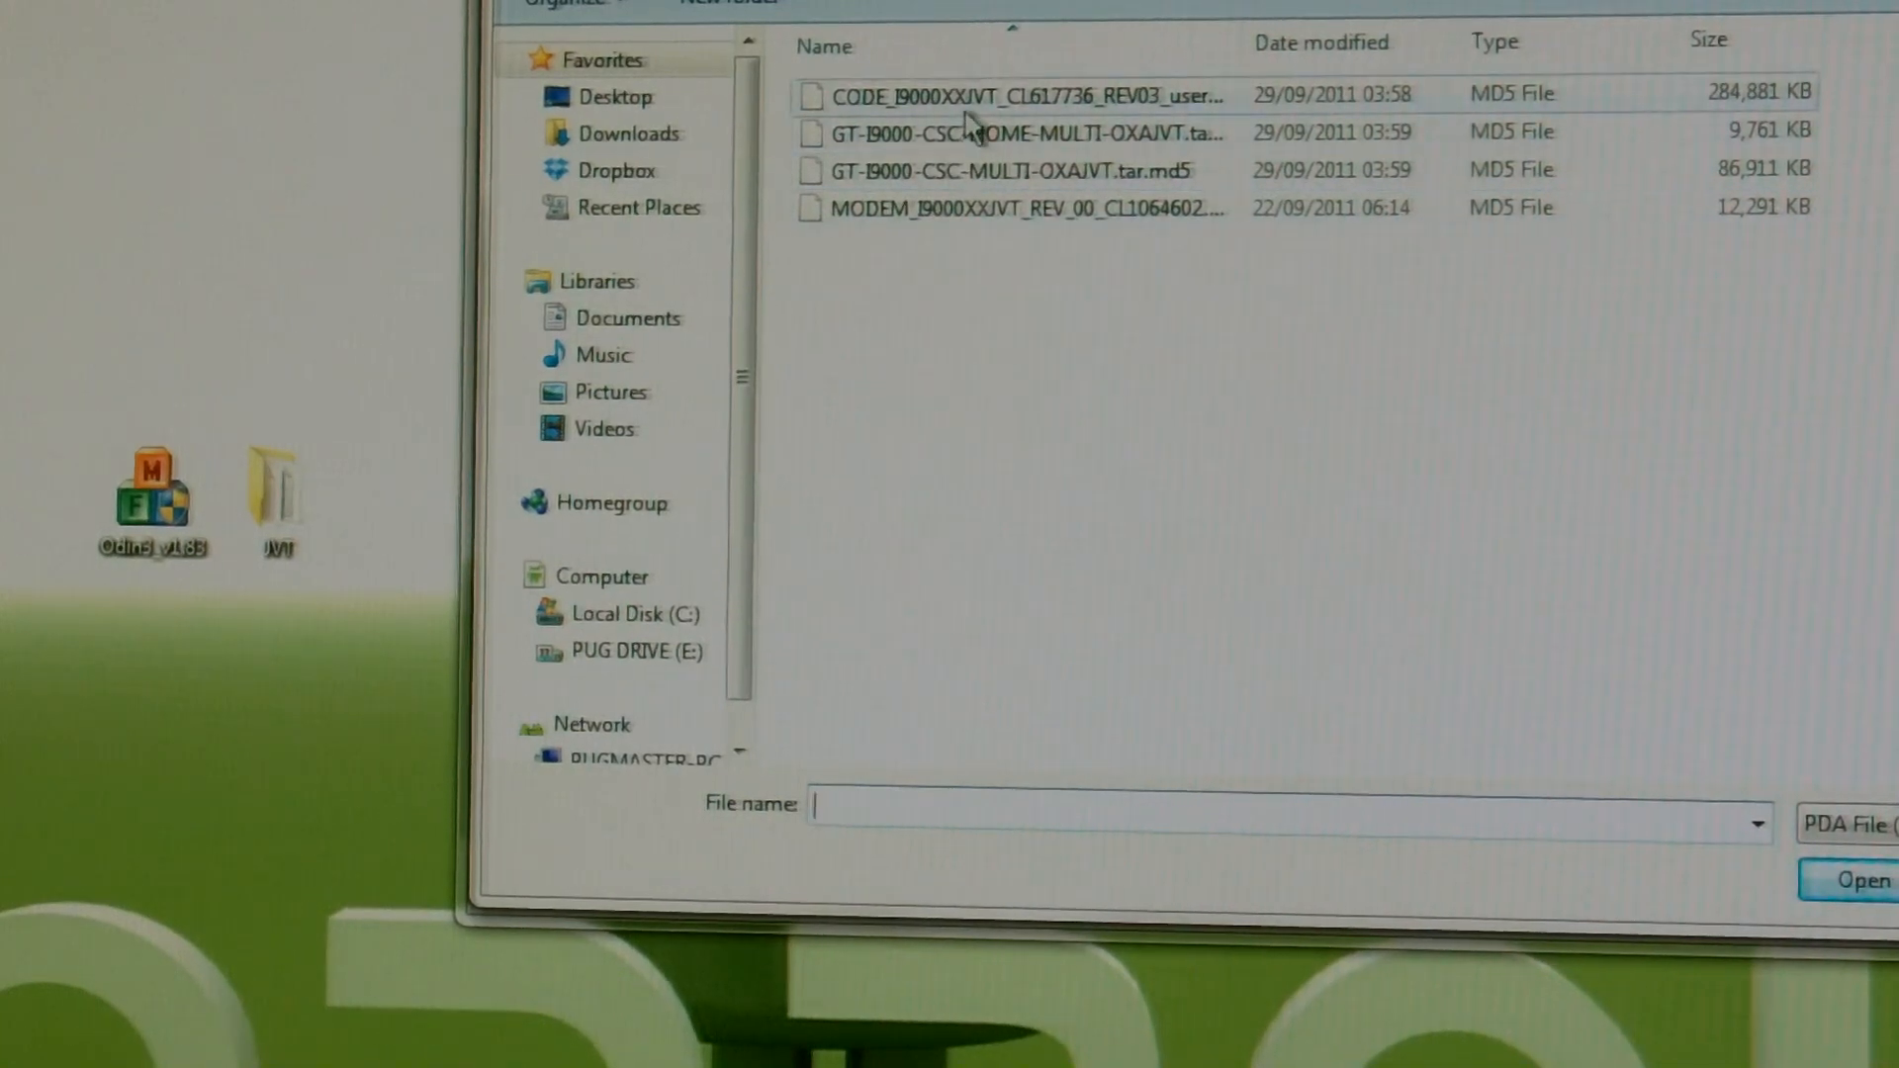
click(1005, 95)
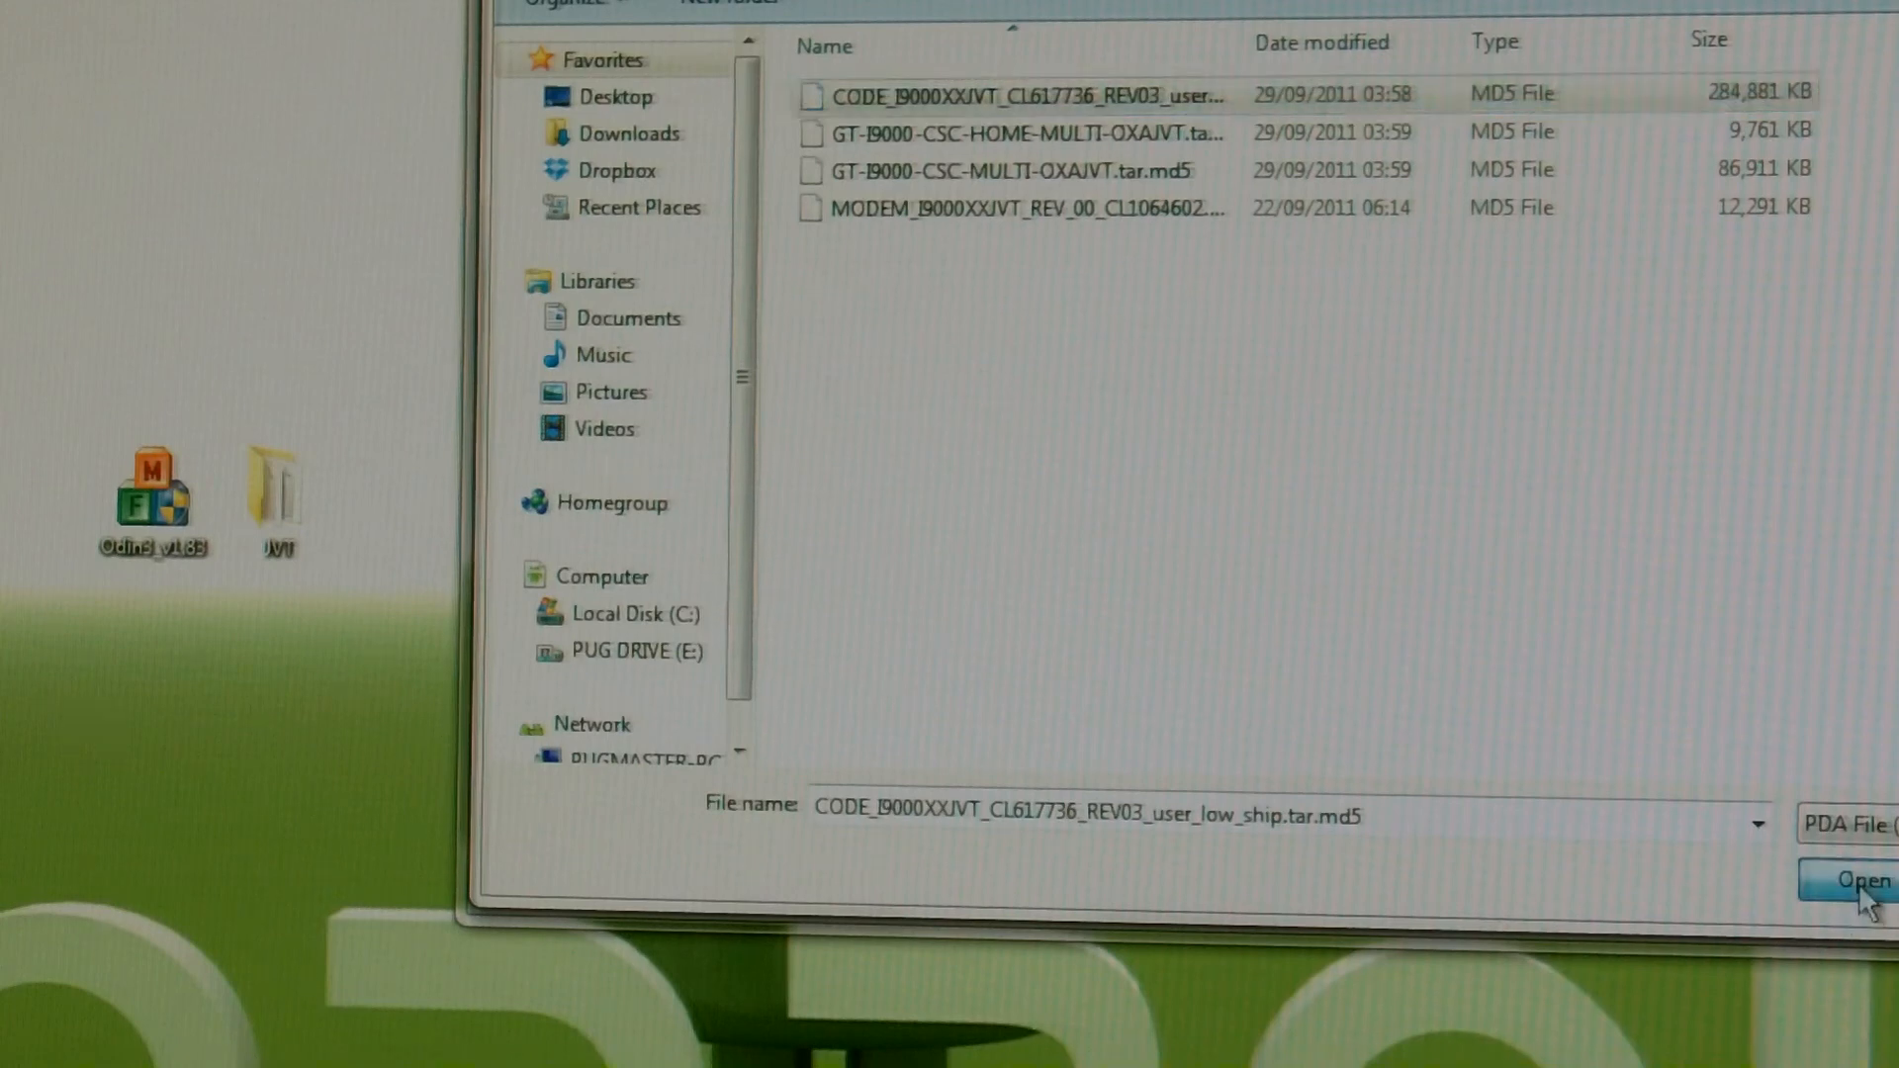
click(1858, 878)
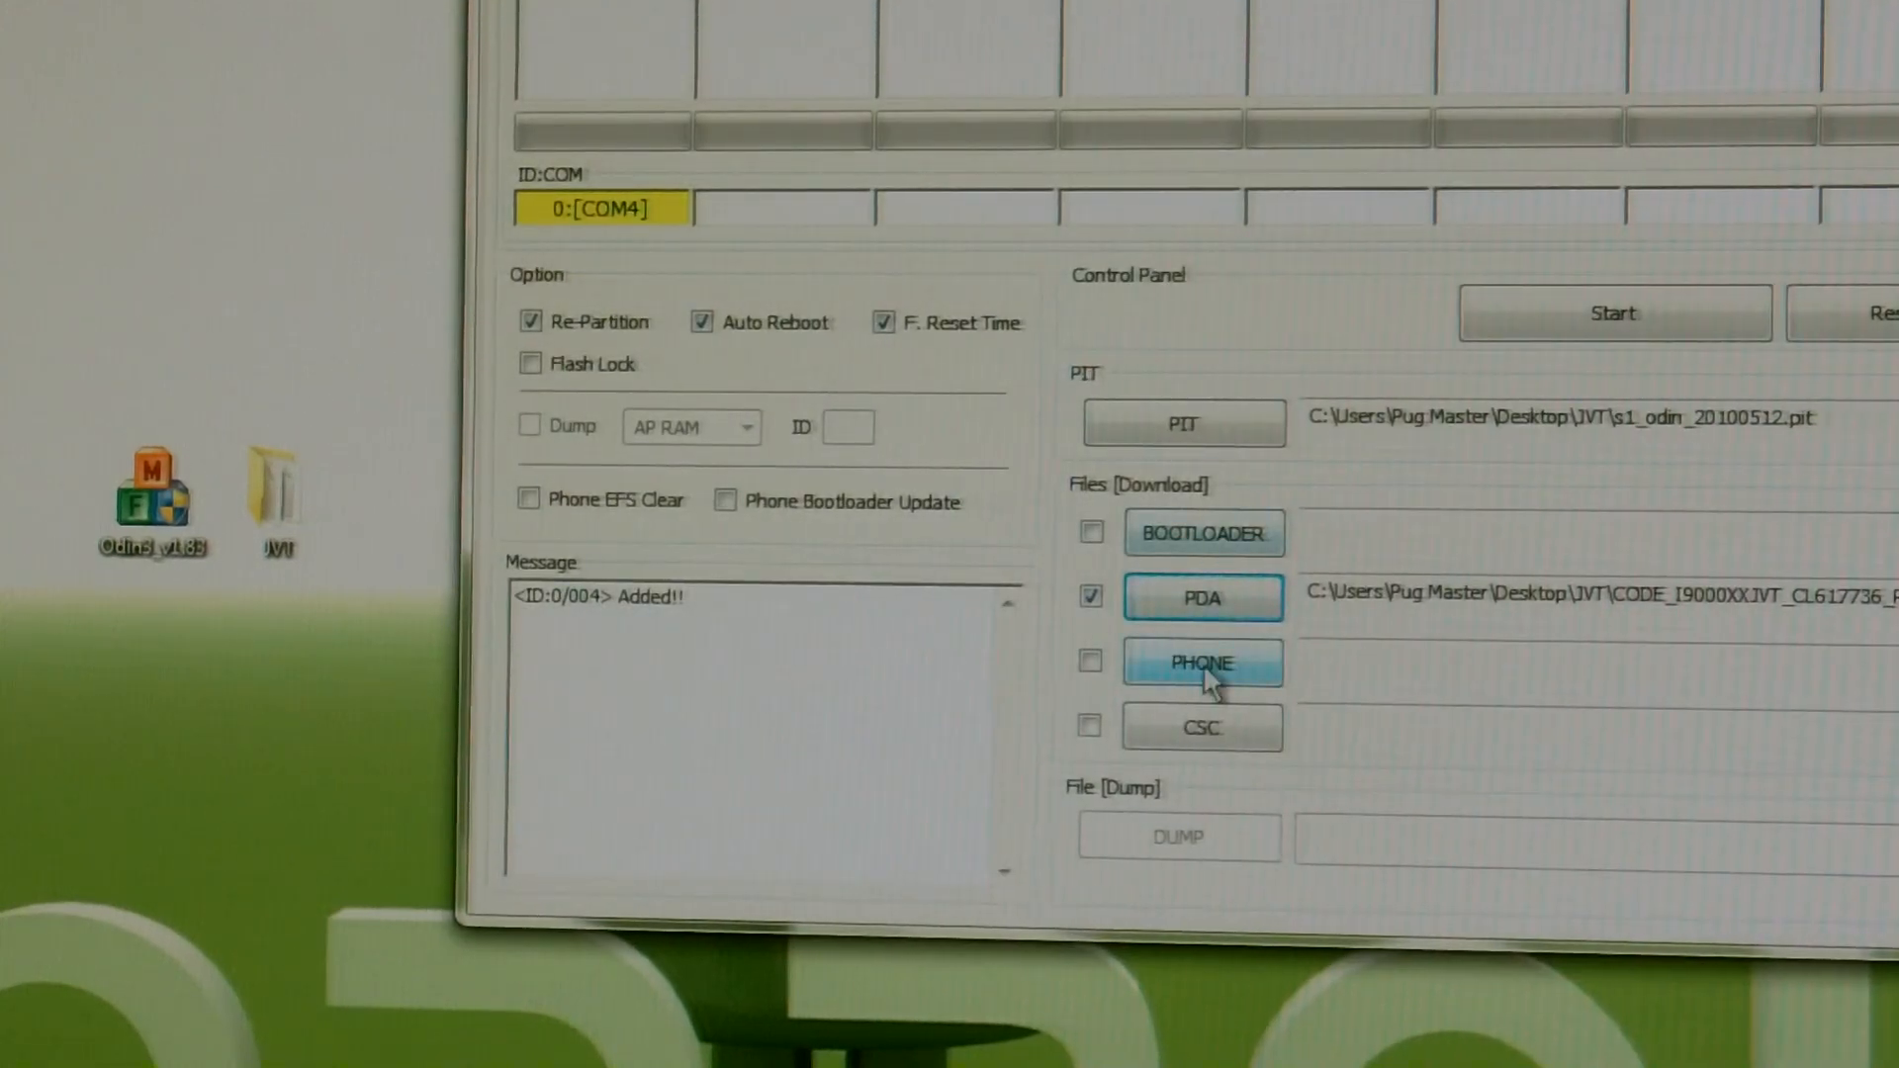
- Load the MODEM_I9000XXJVT .tar.md5 firmware file into the PHONE slot
click(1201, 663)
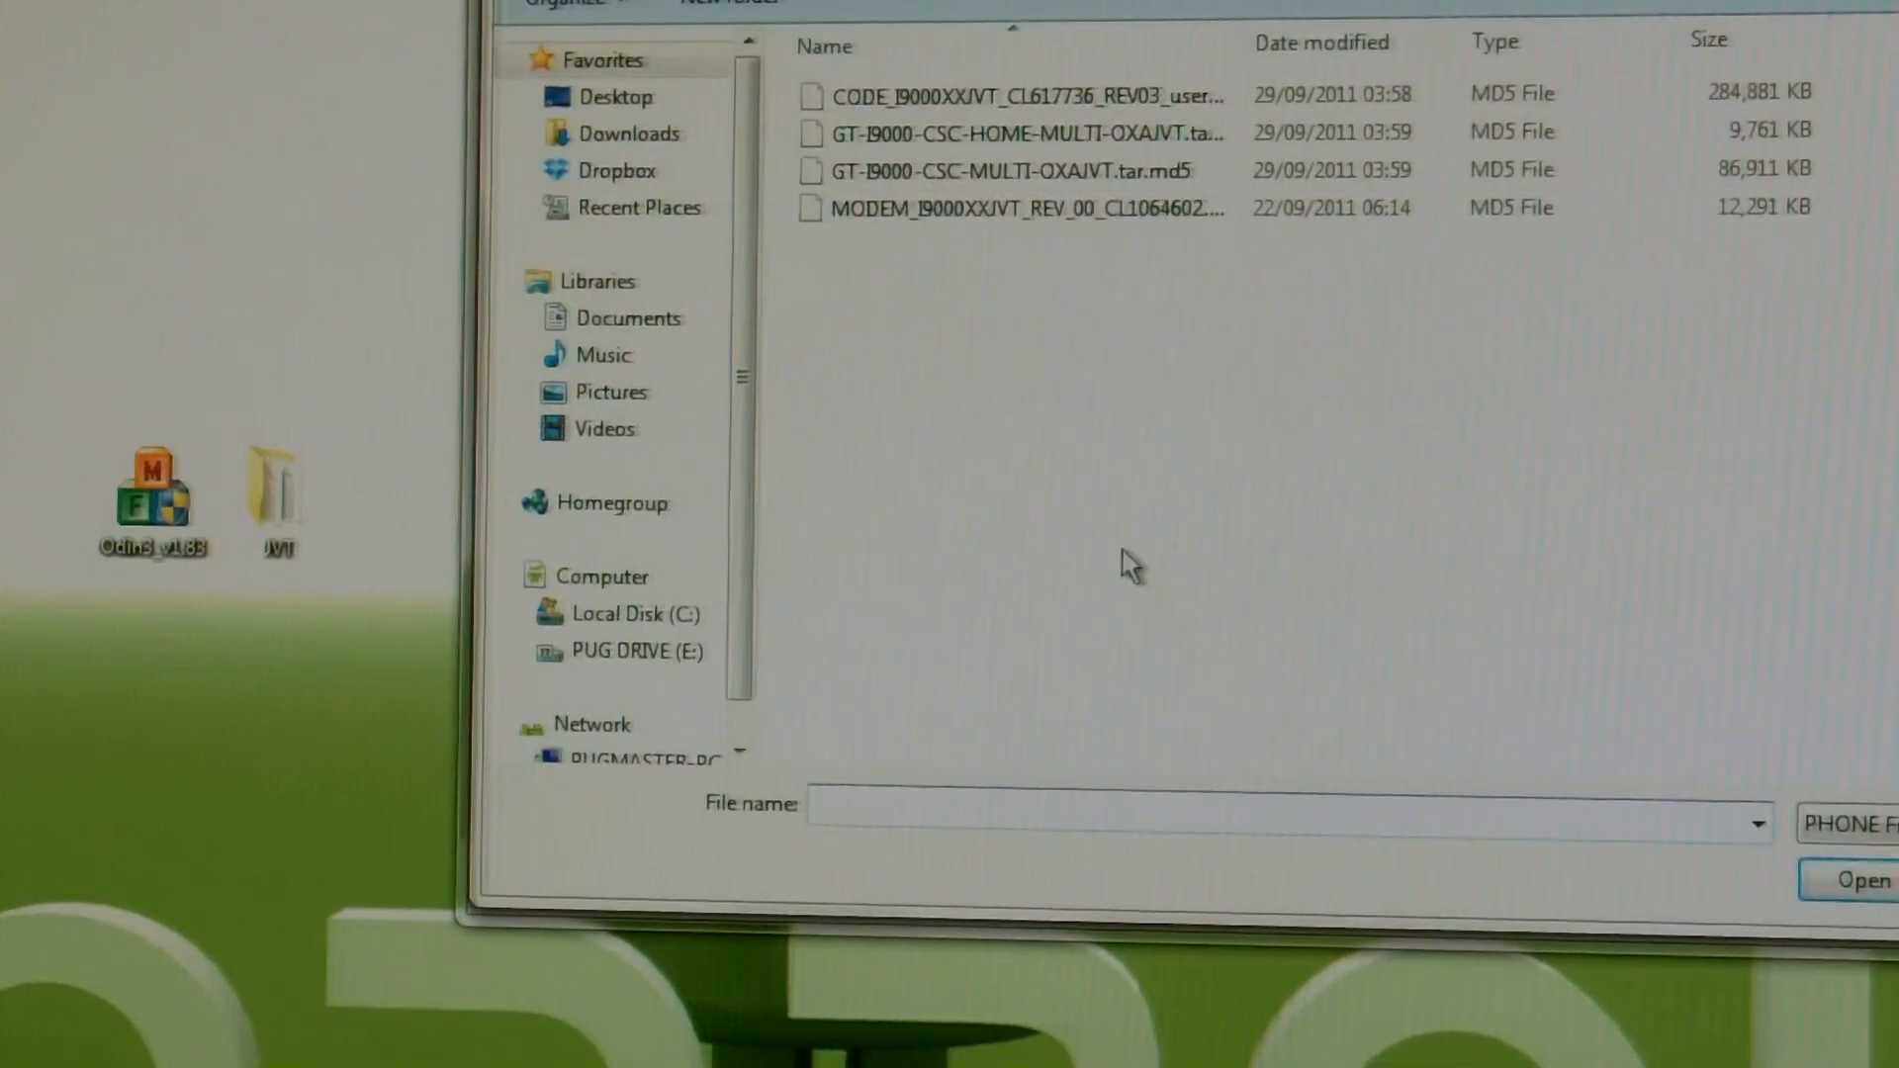
click(1017, 208)
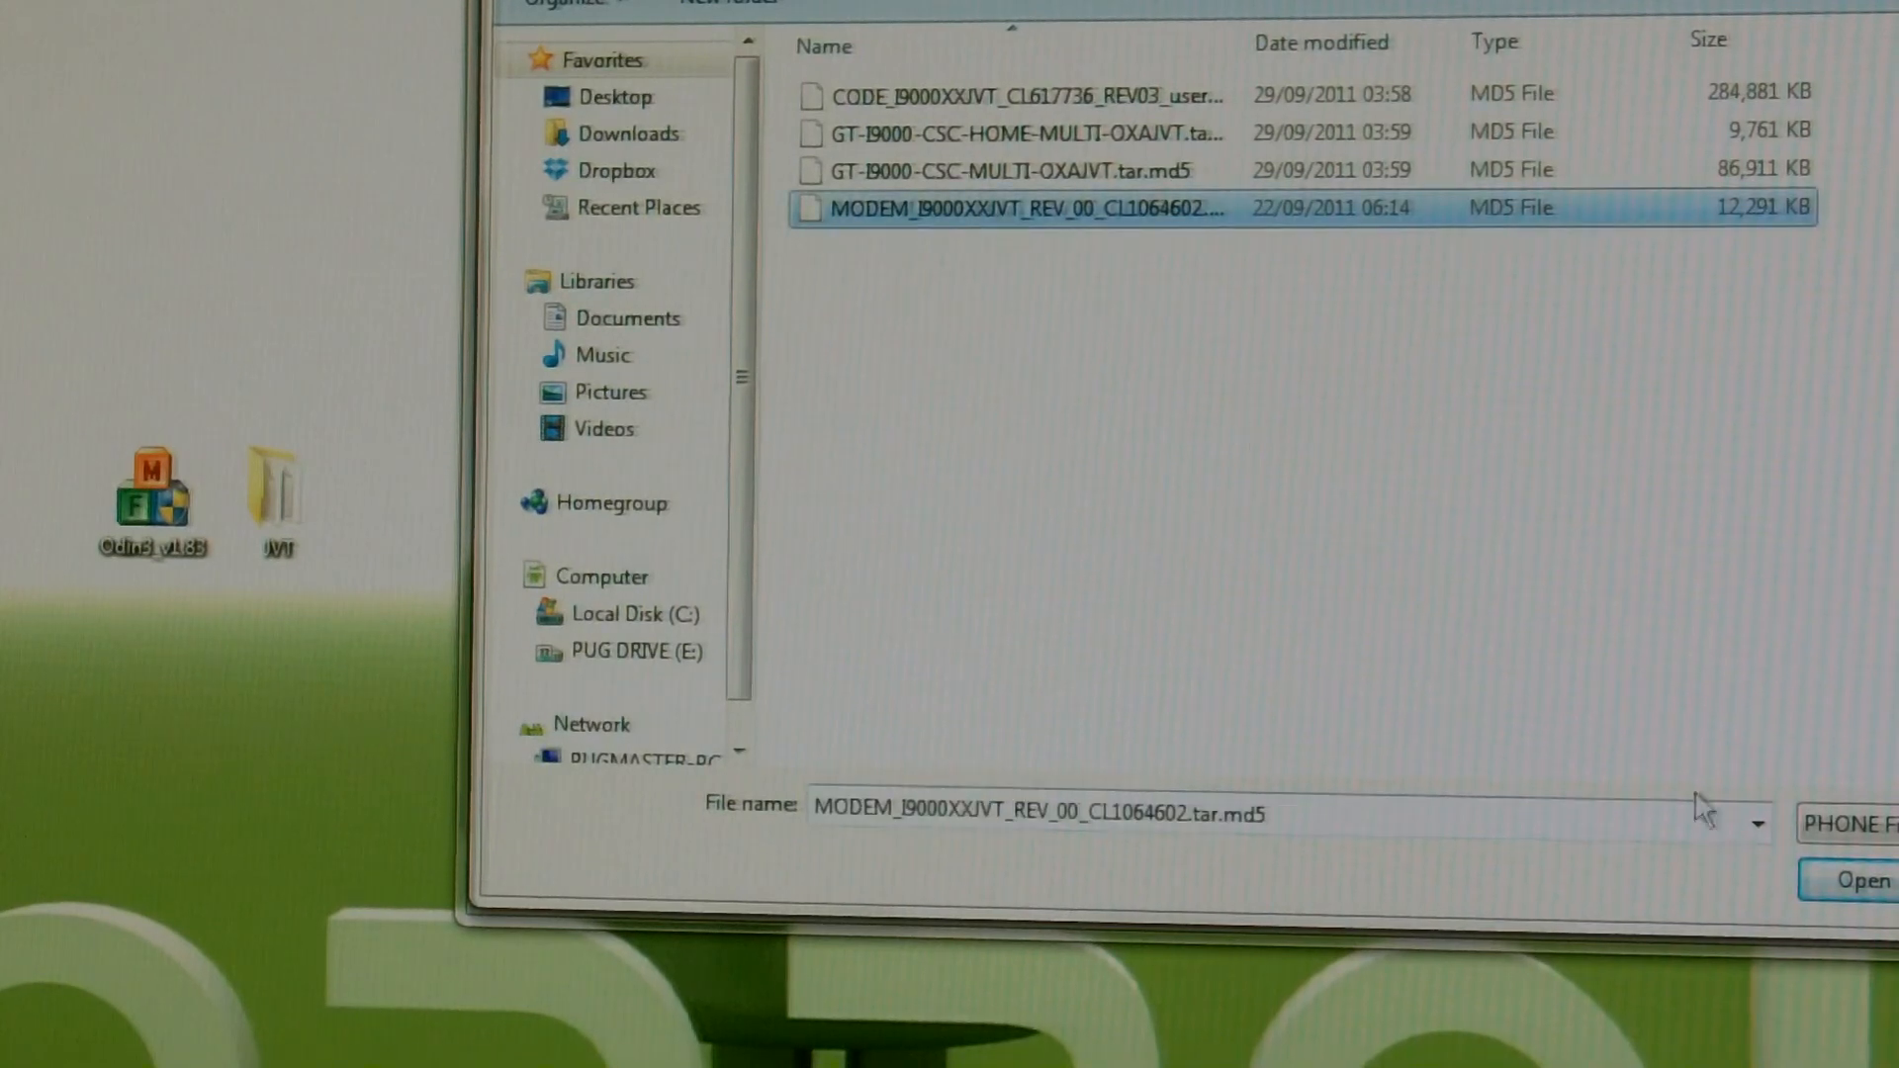
click(1844, 878)
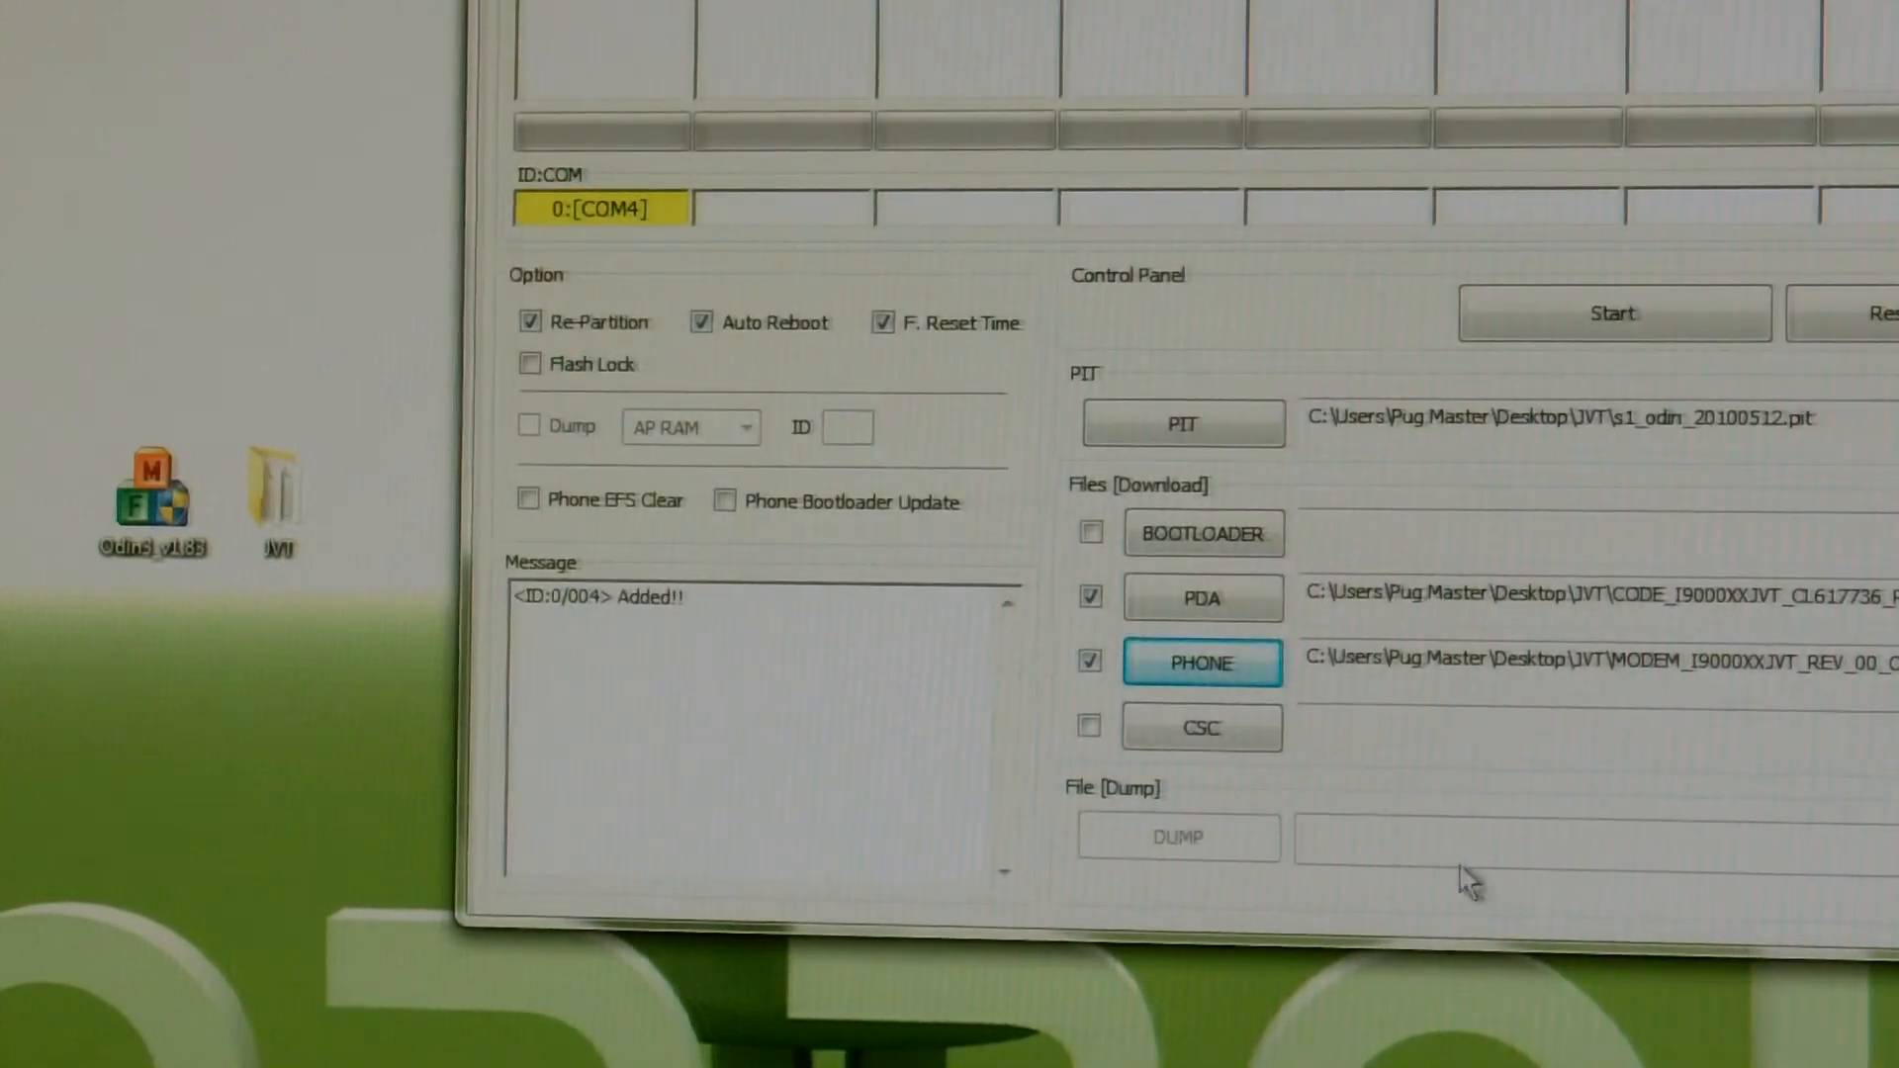
- Load GT-I9000-CSC-MULTI-OXAJVT.tar.md5 into the CSC slot
click(1201, 726)
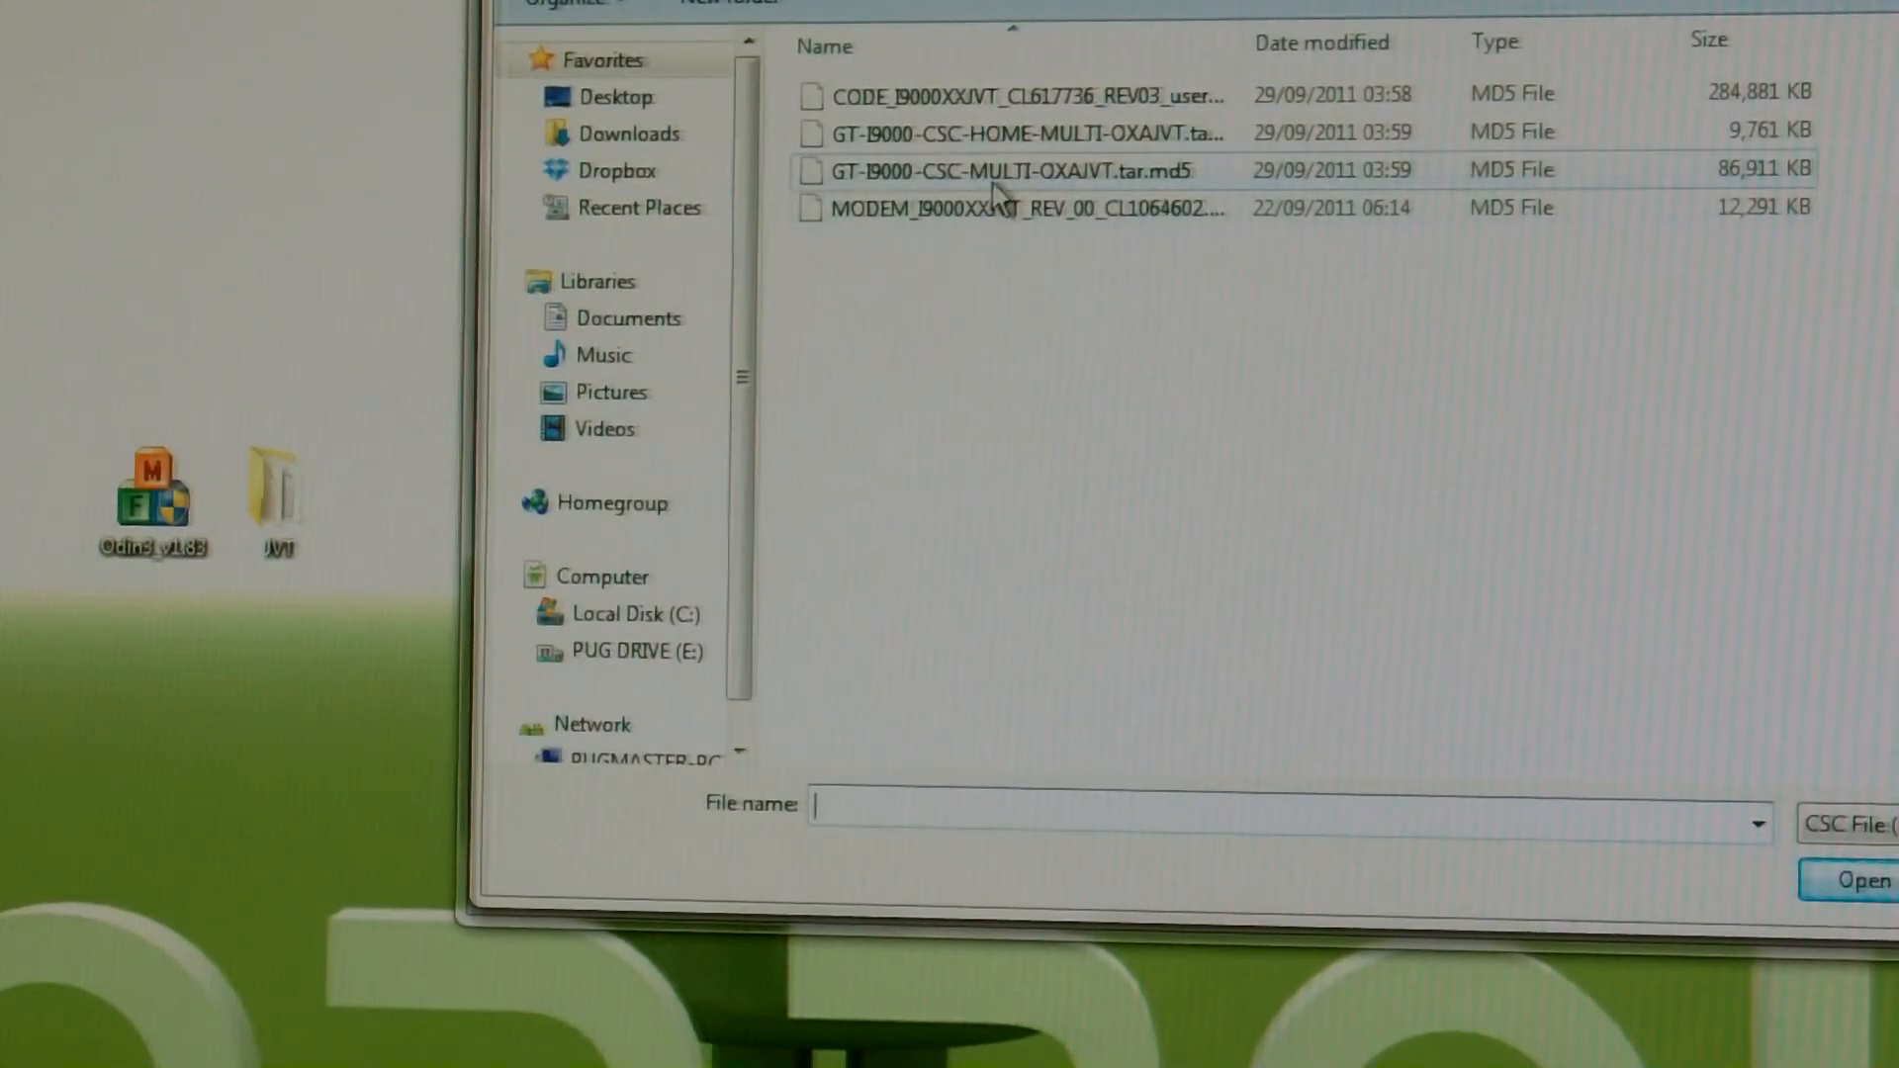
click(1005, 170)
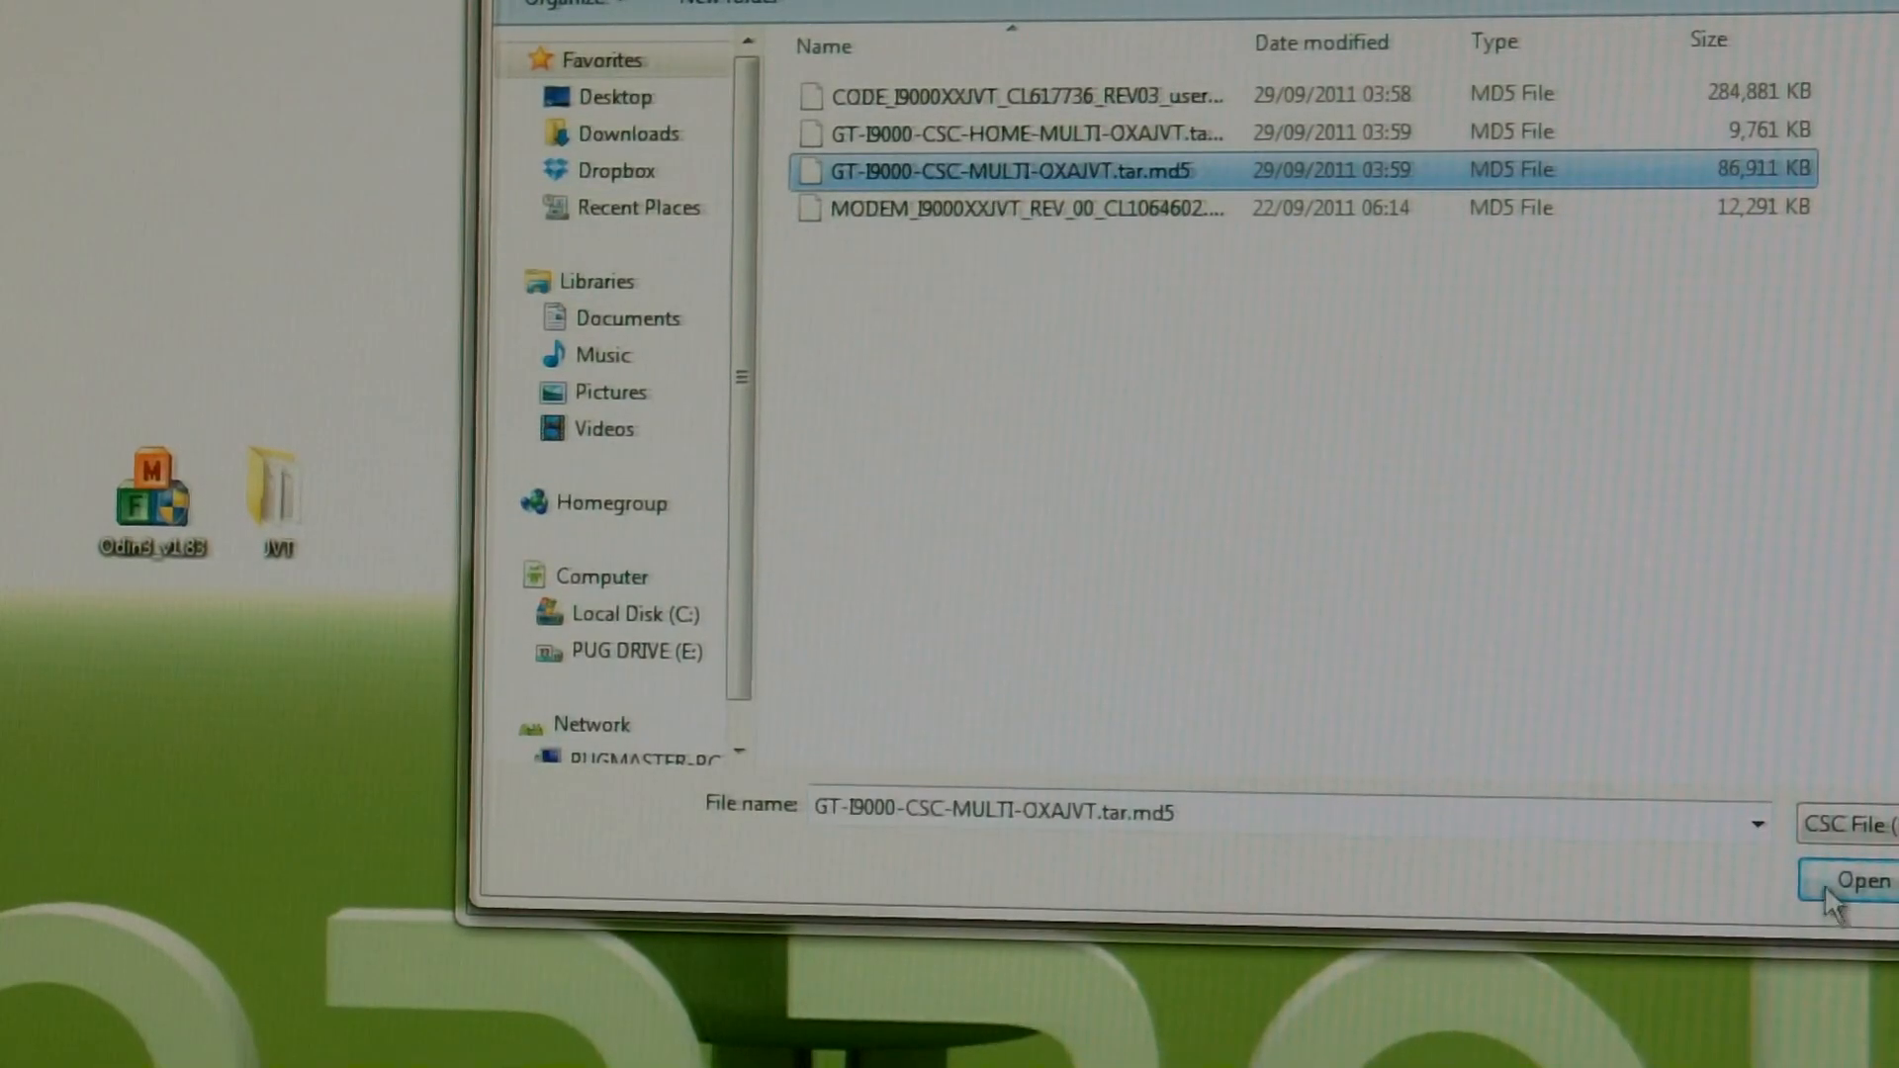
click(1857, 880)
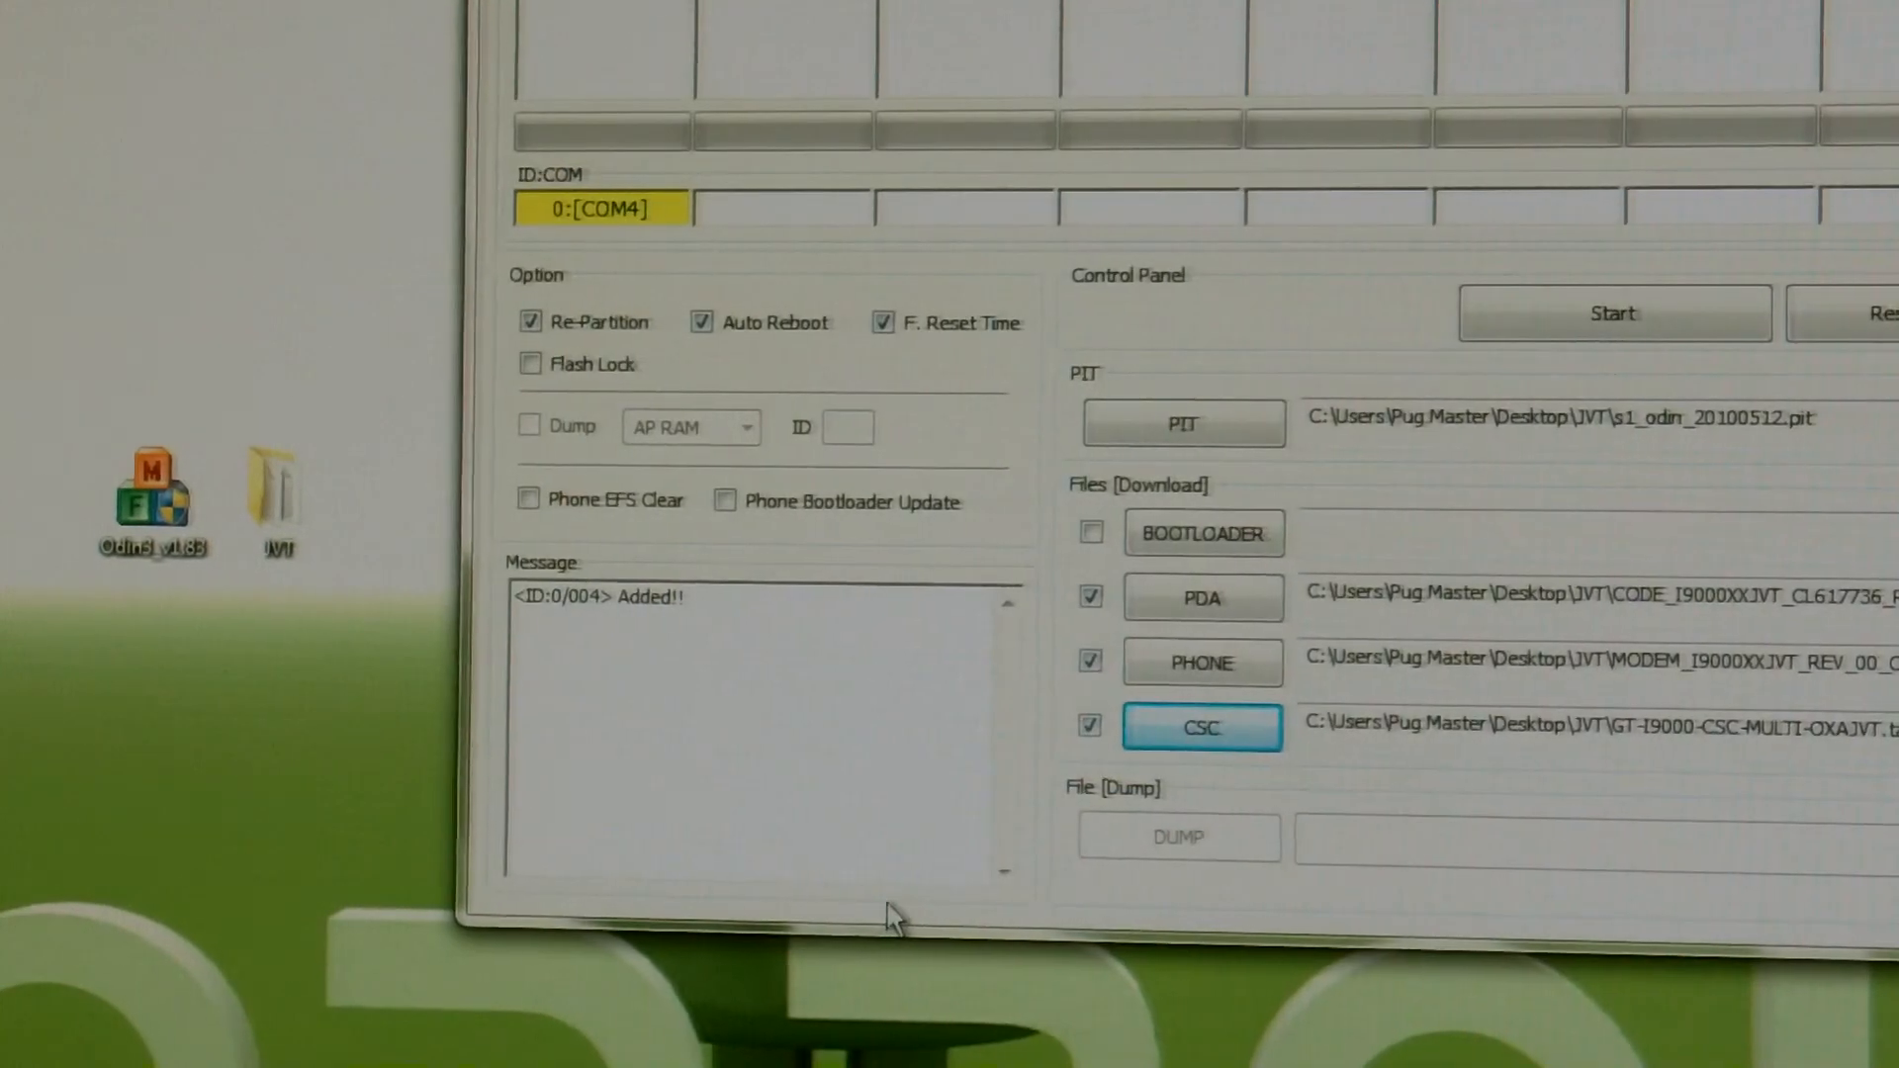
mouse_move(882, 942)
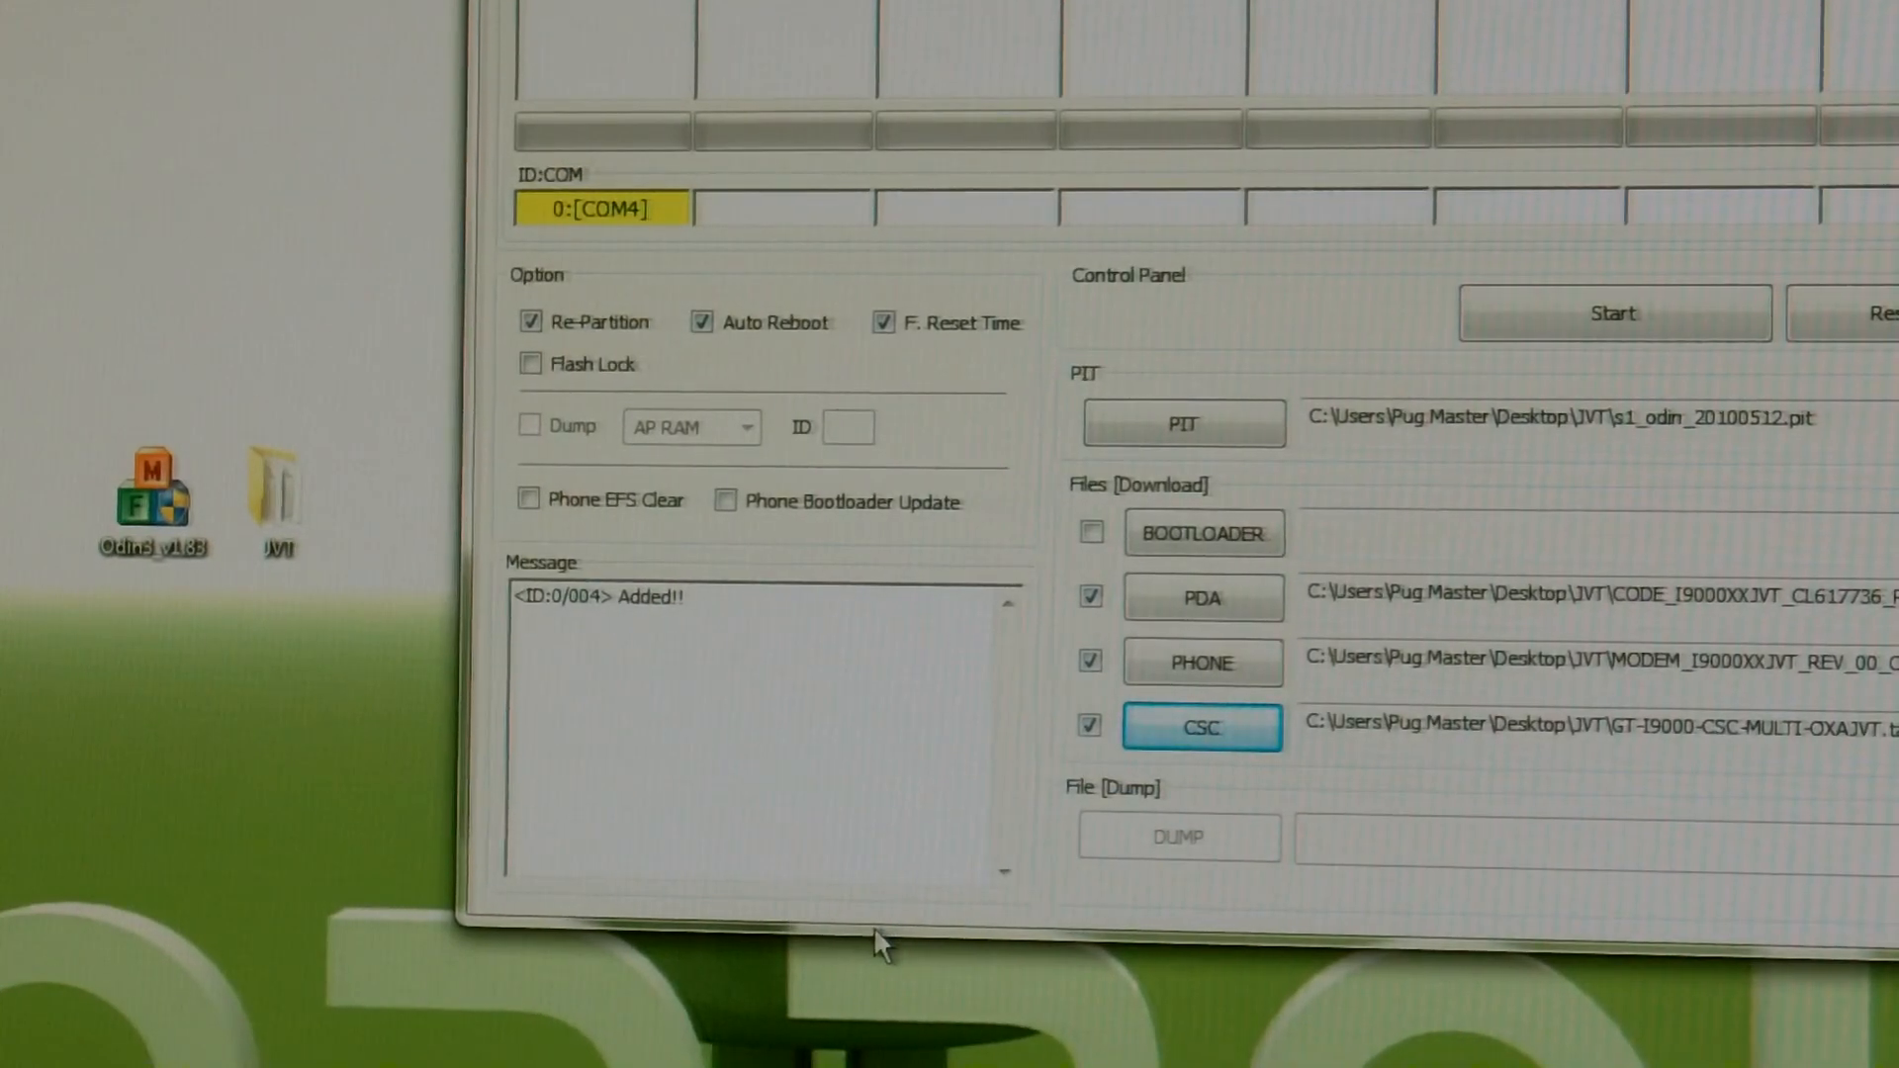